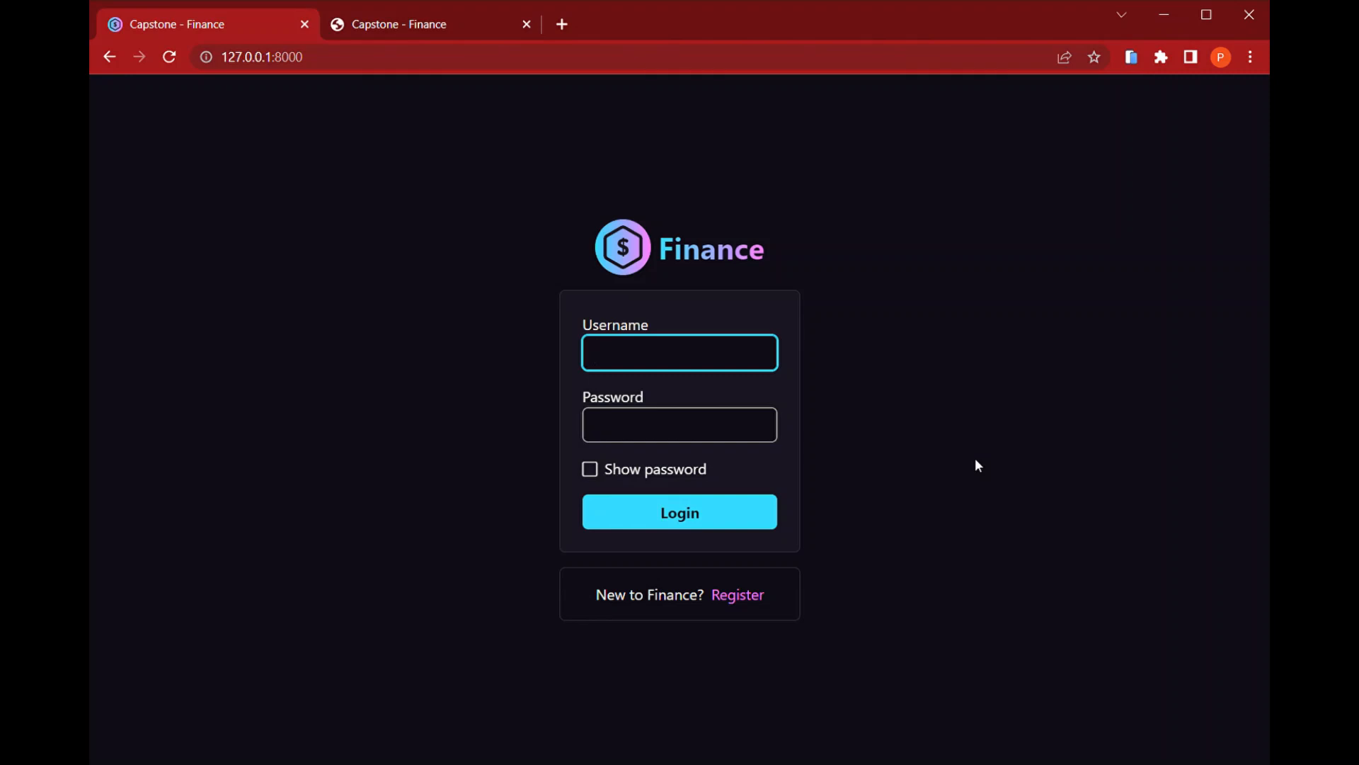
- Look at the registration form and return to the login form
left_click(679, 352)
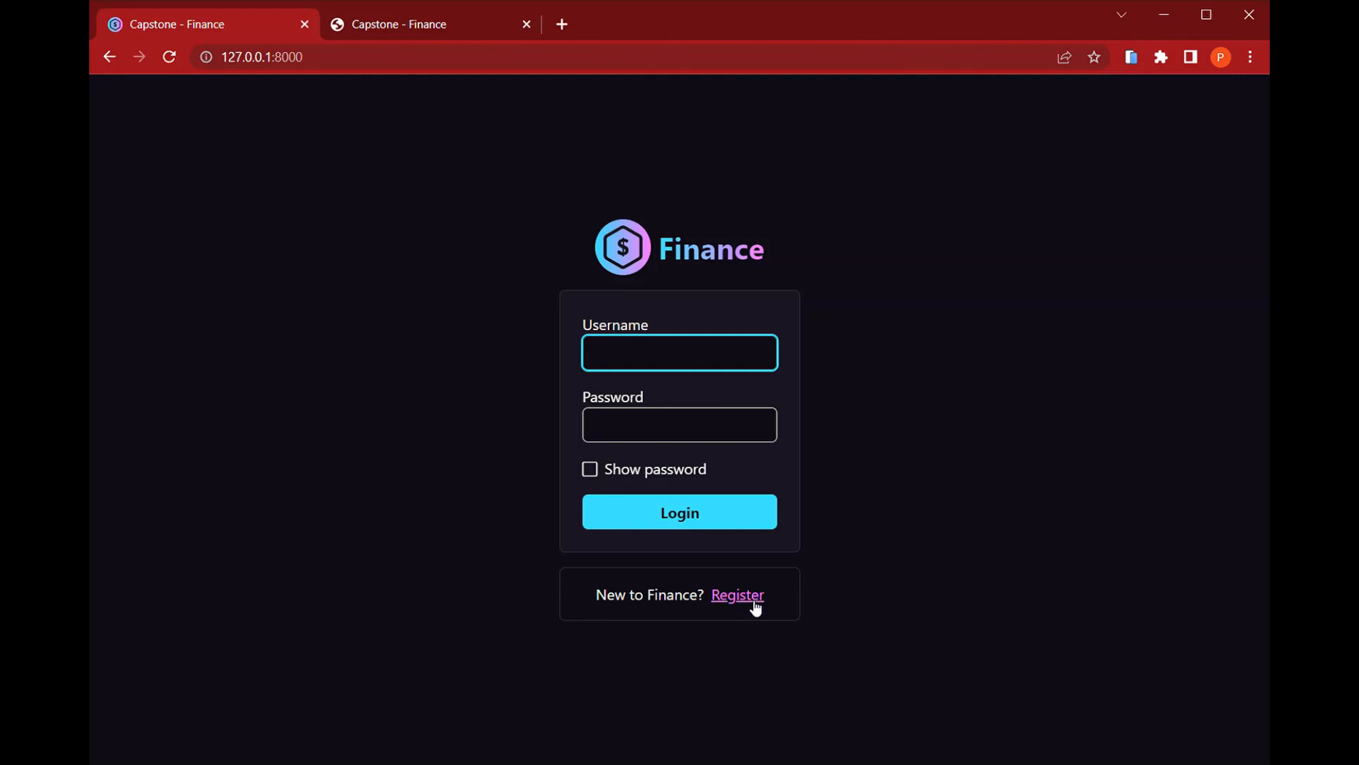
left_click(736, 594)
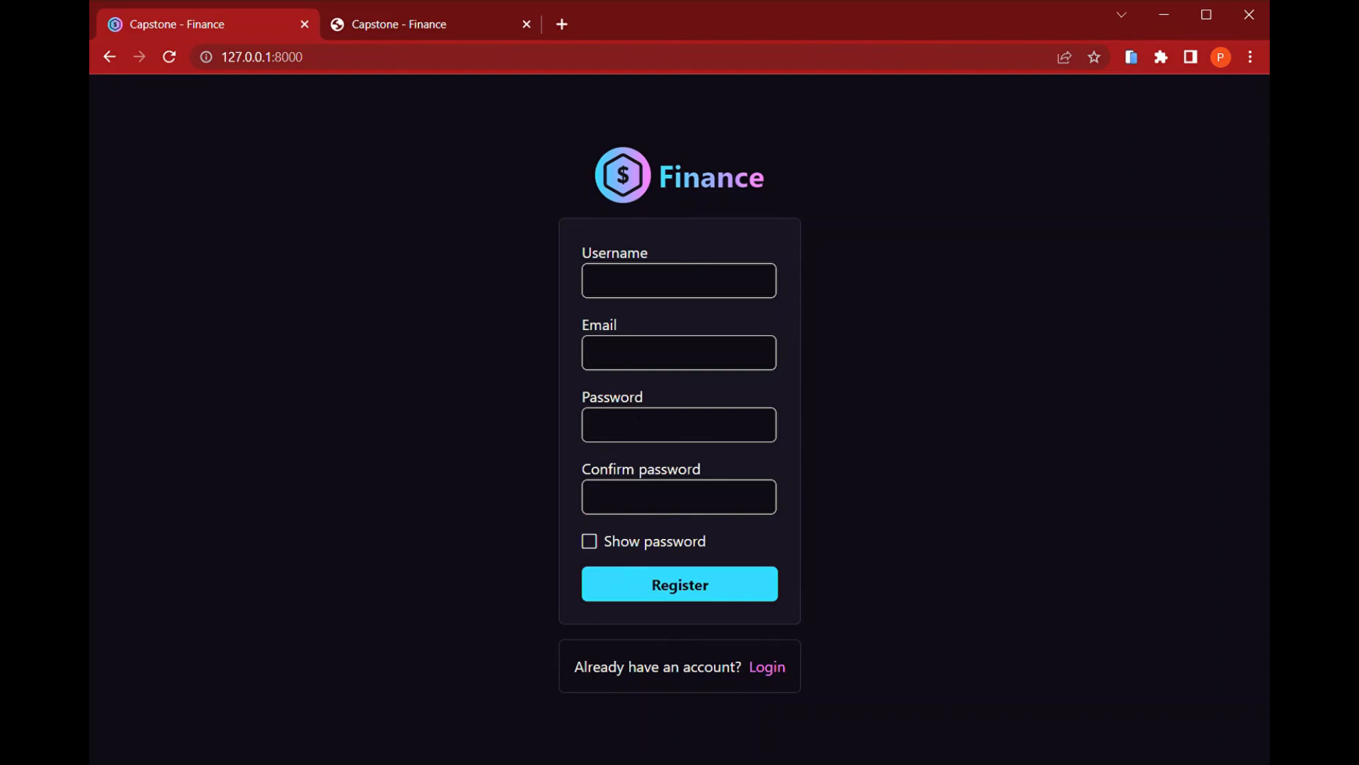
left_click(766, 667)
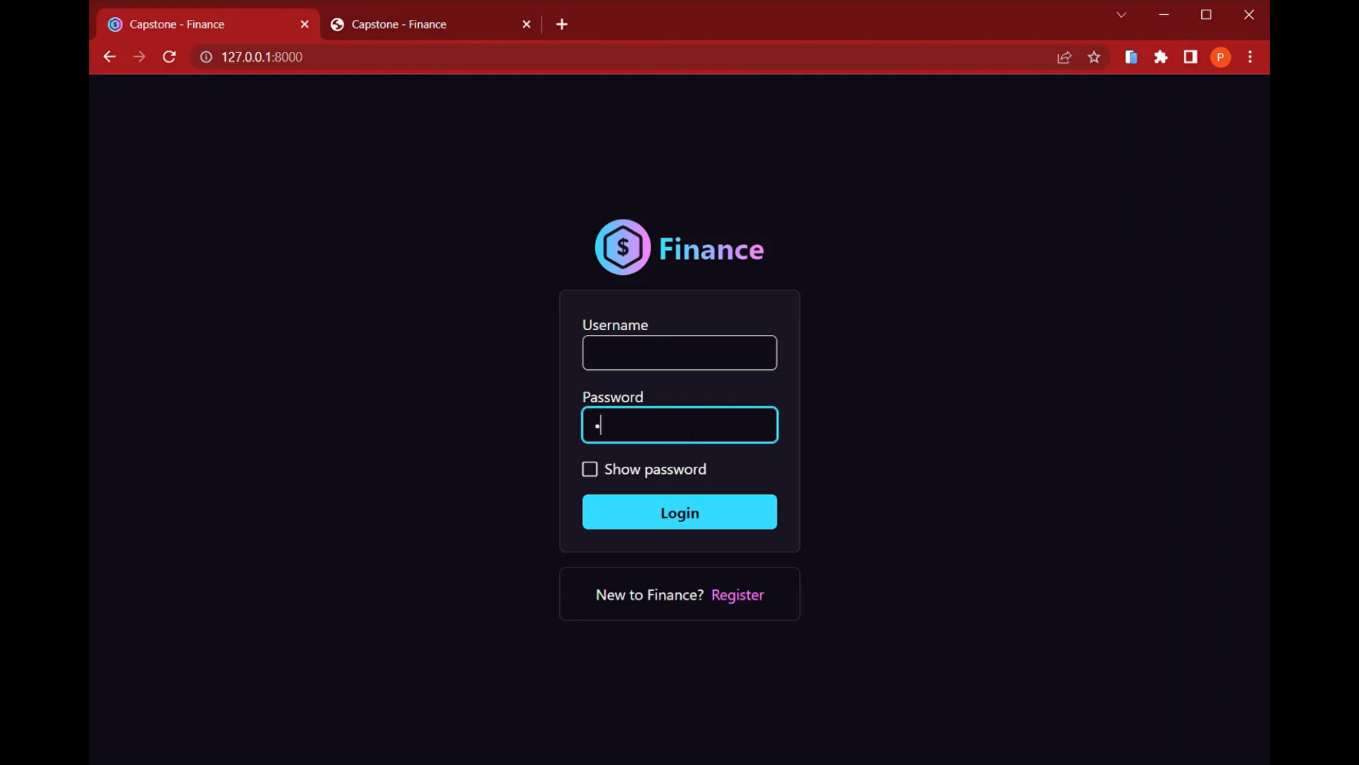
- Sign in with the username and password to reach the accounts overview
left_click(679, 351)
type("paulo")
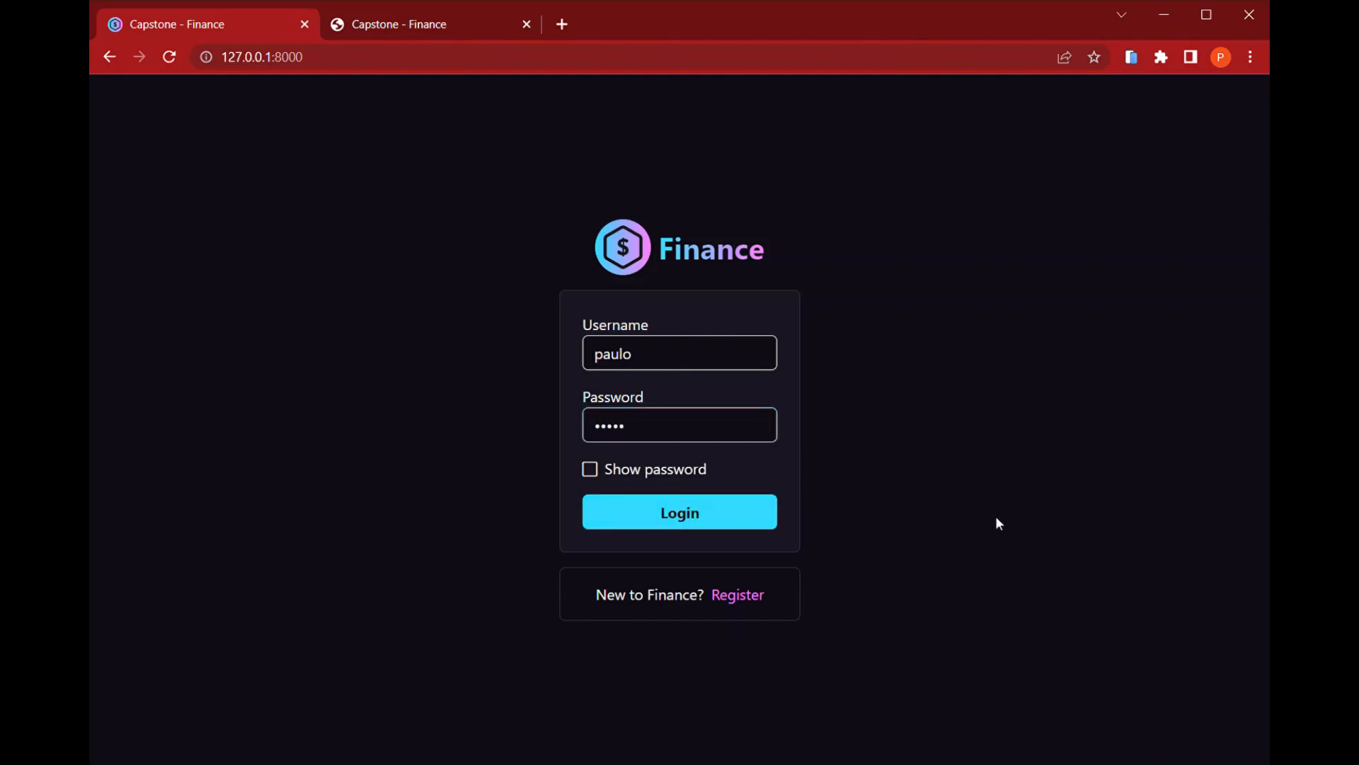
left_click(679, 511)
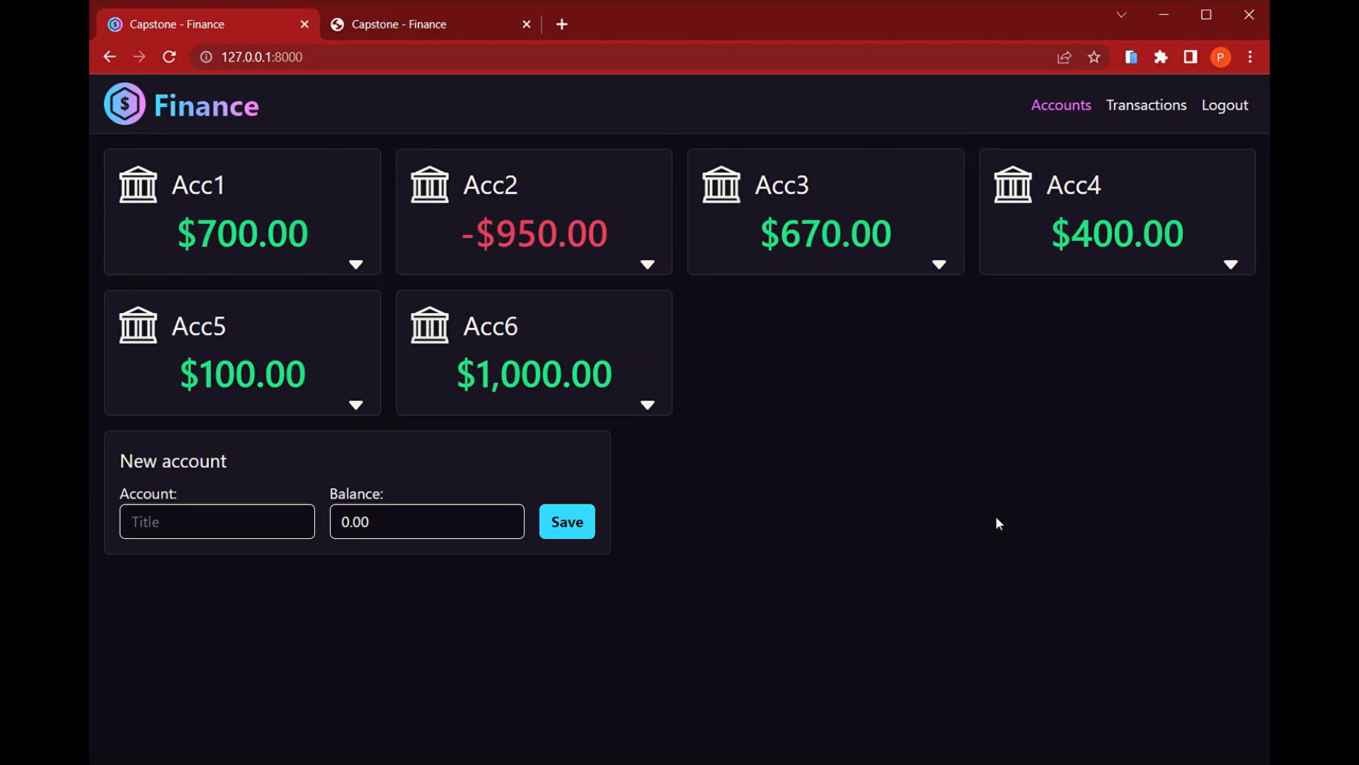
mouse_move(742, 468)
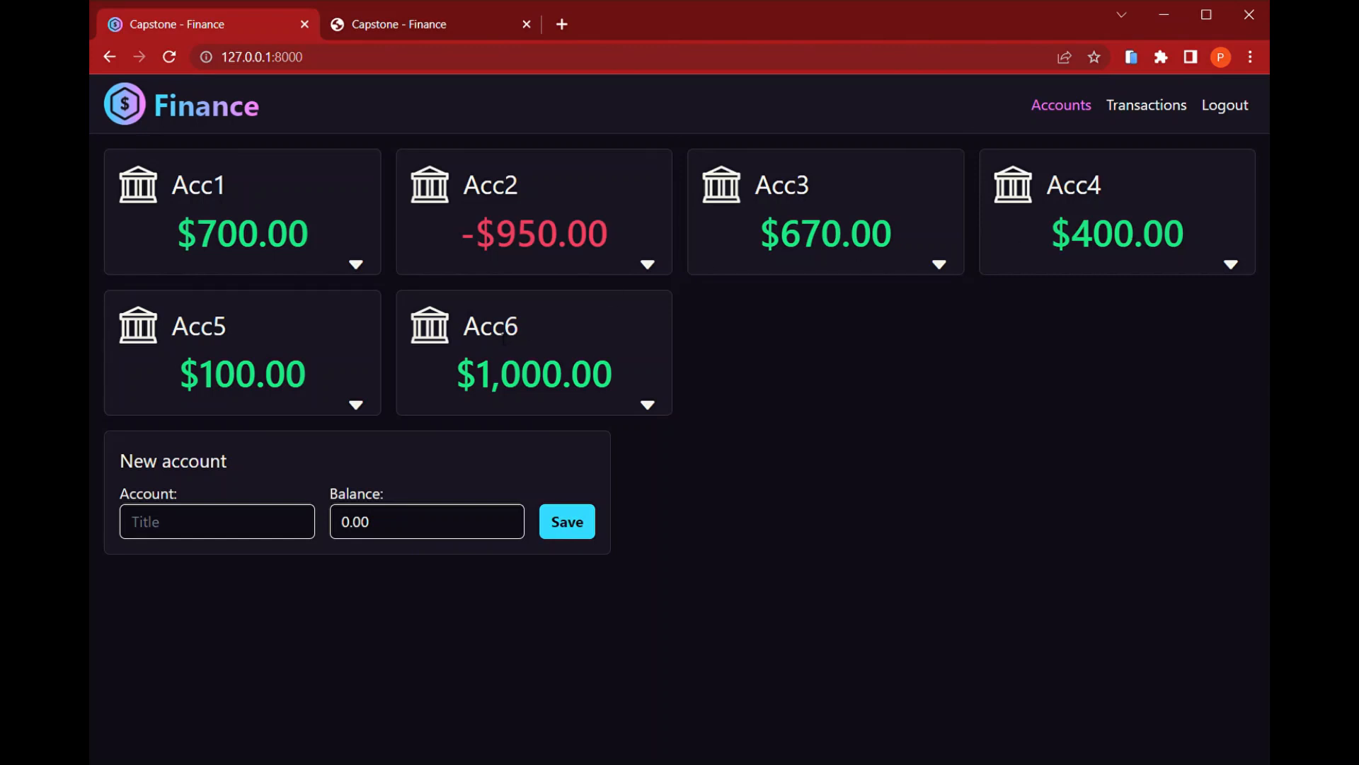
mouse_move(719, 229)
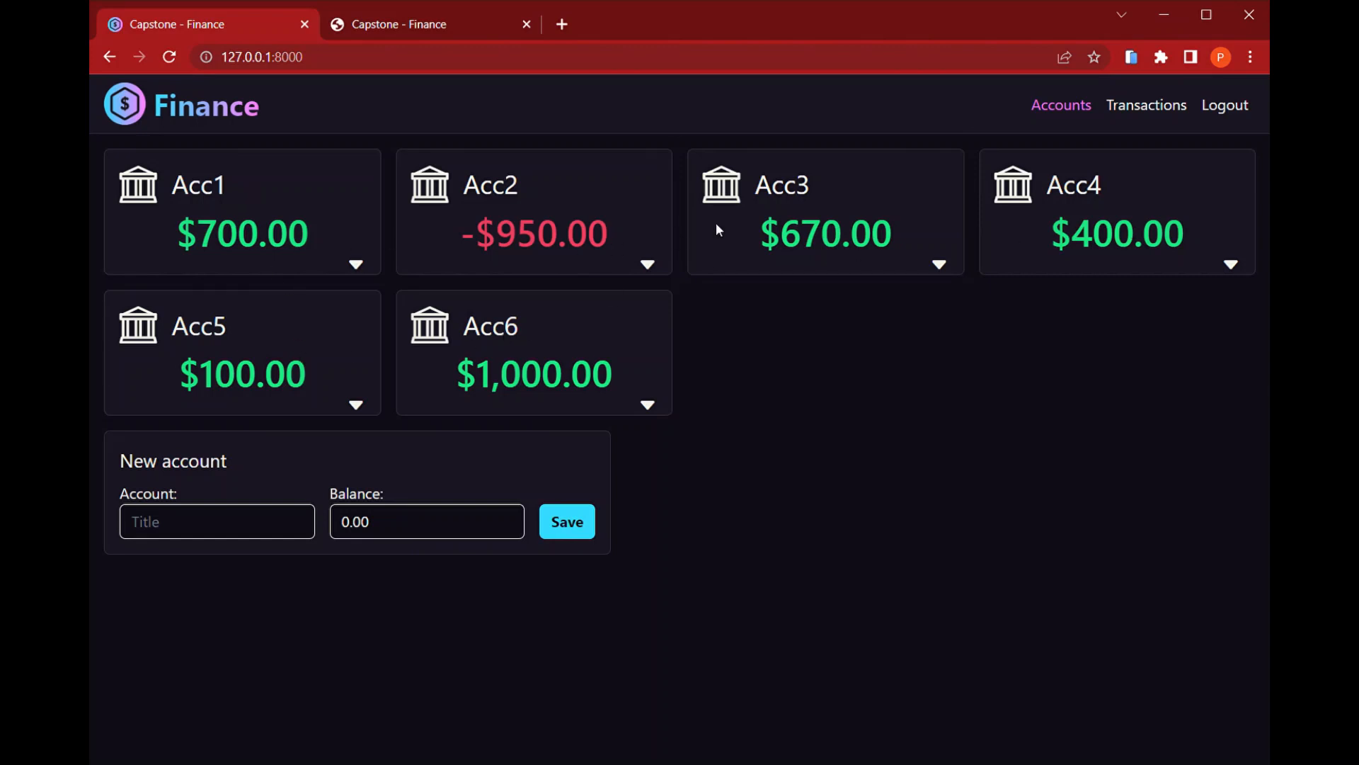
mouse_move(319, 378)
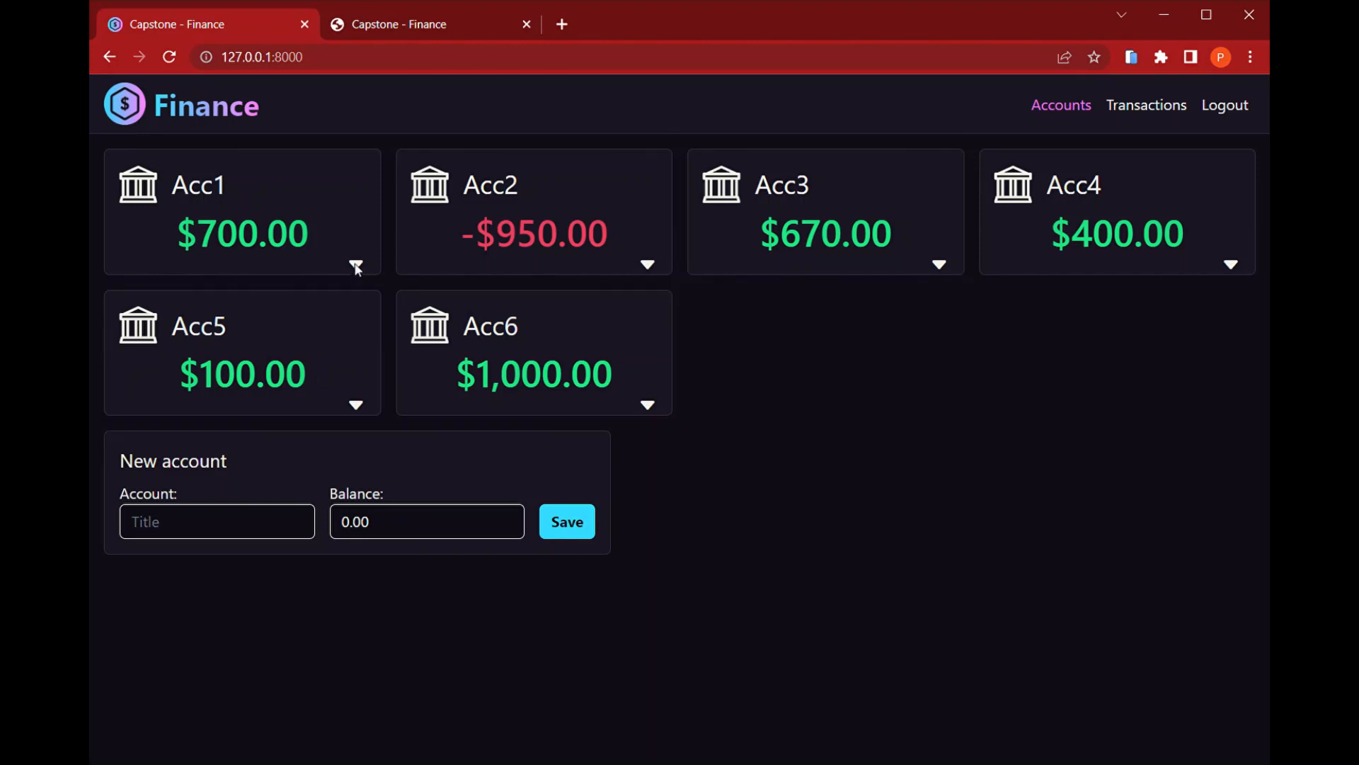
left_click(356, 265)
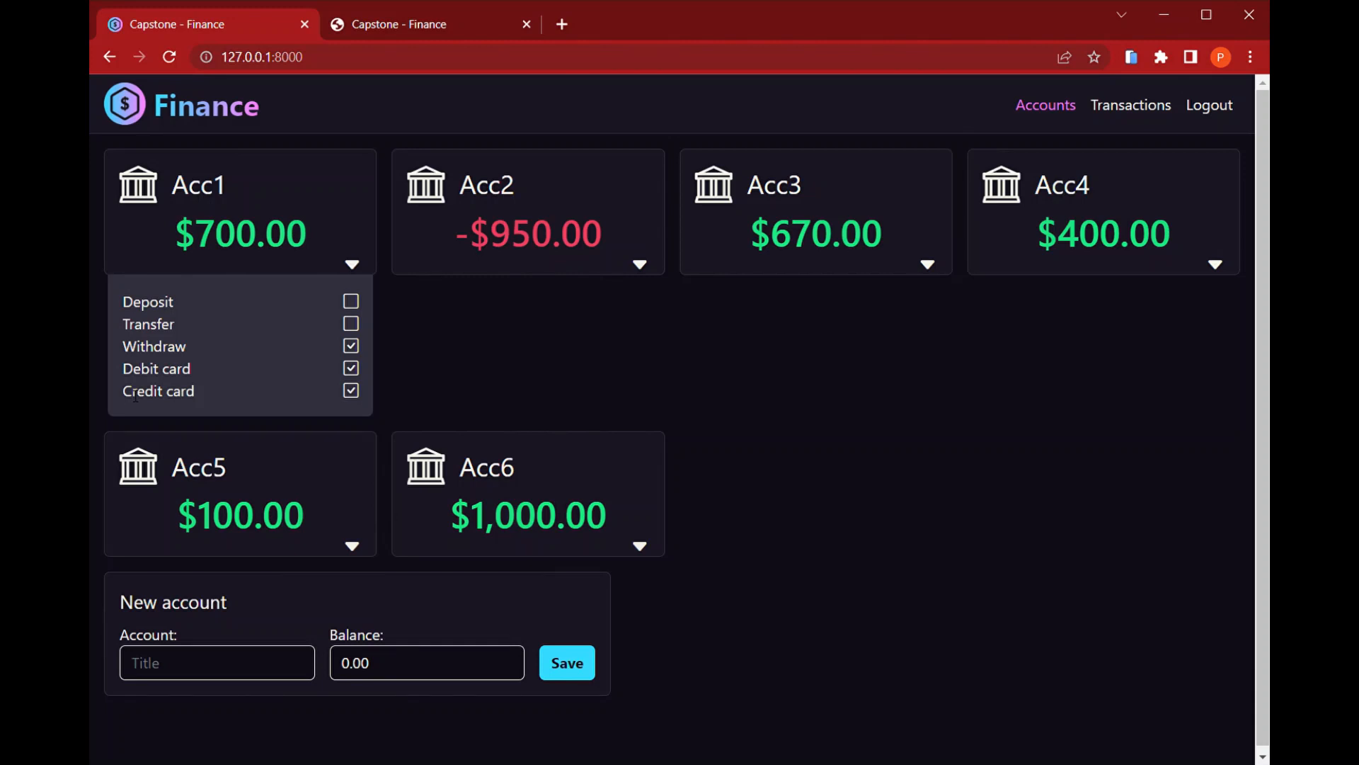
left_click(351, 346)
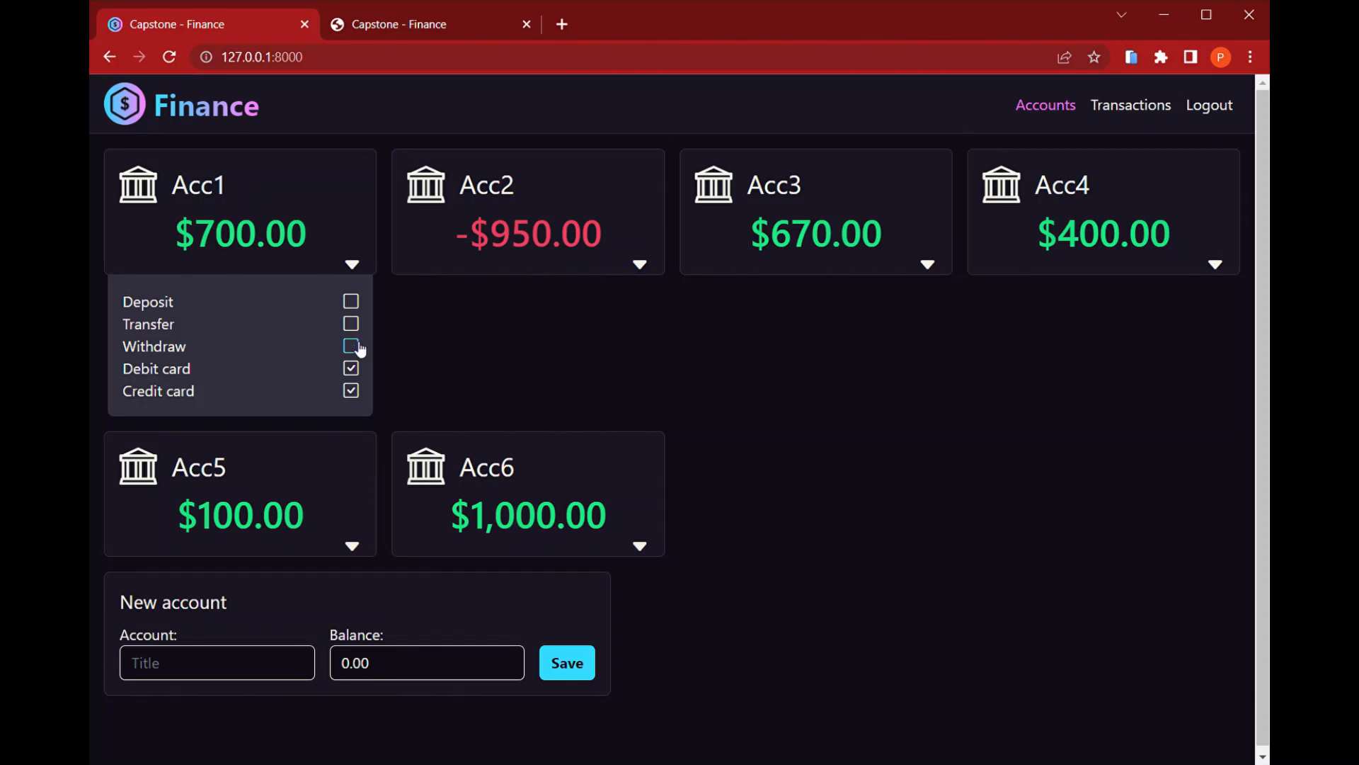
left_click(352, 264)
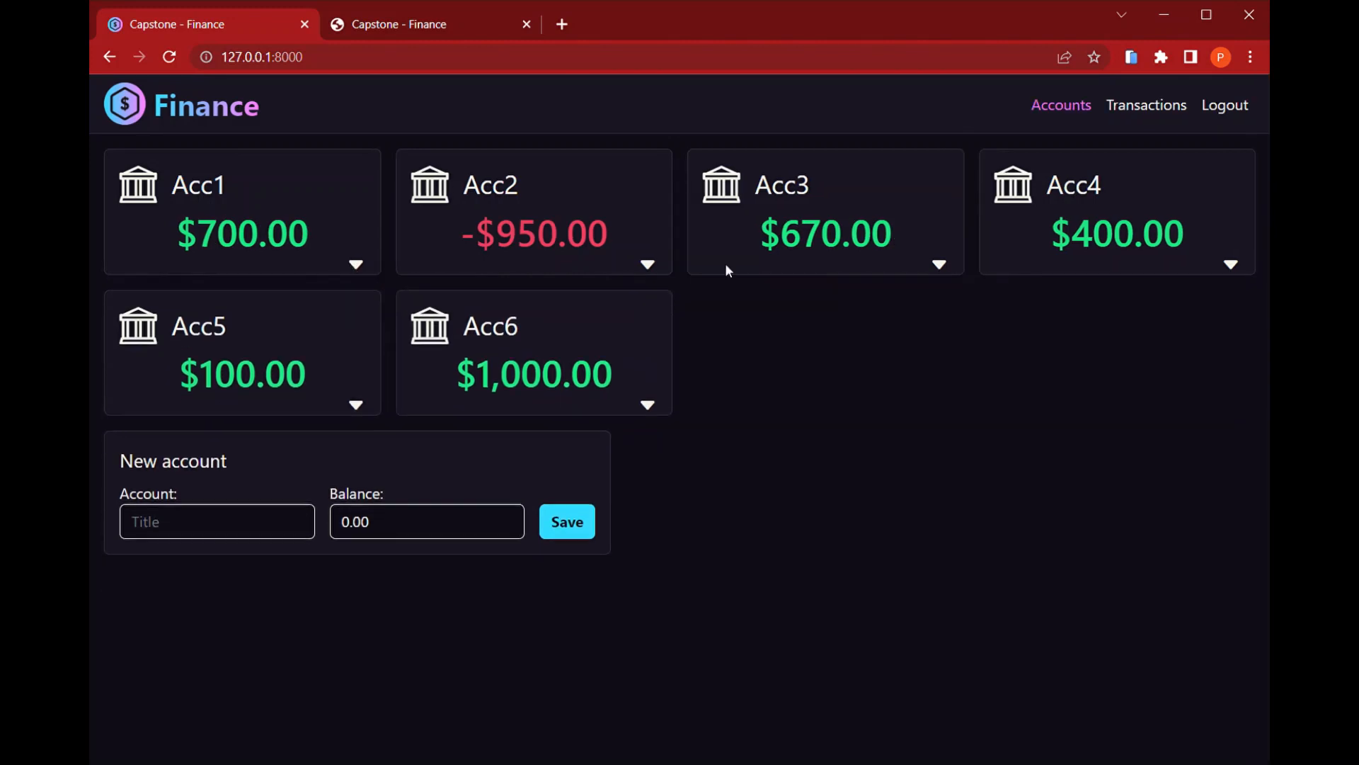
left_click(938, 264)
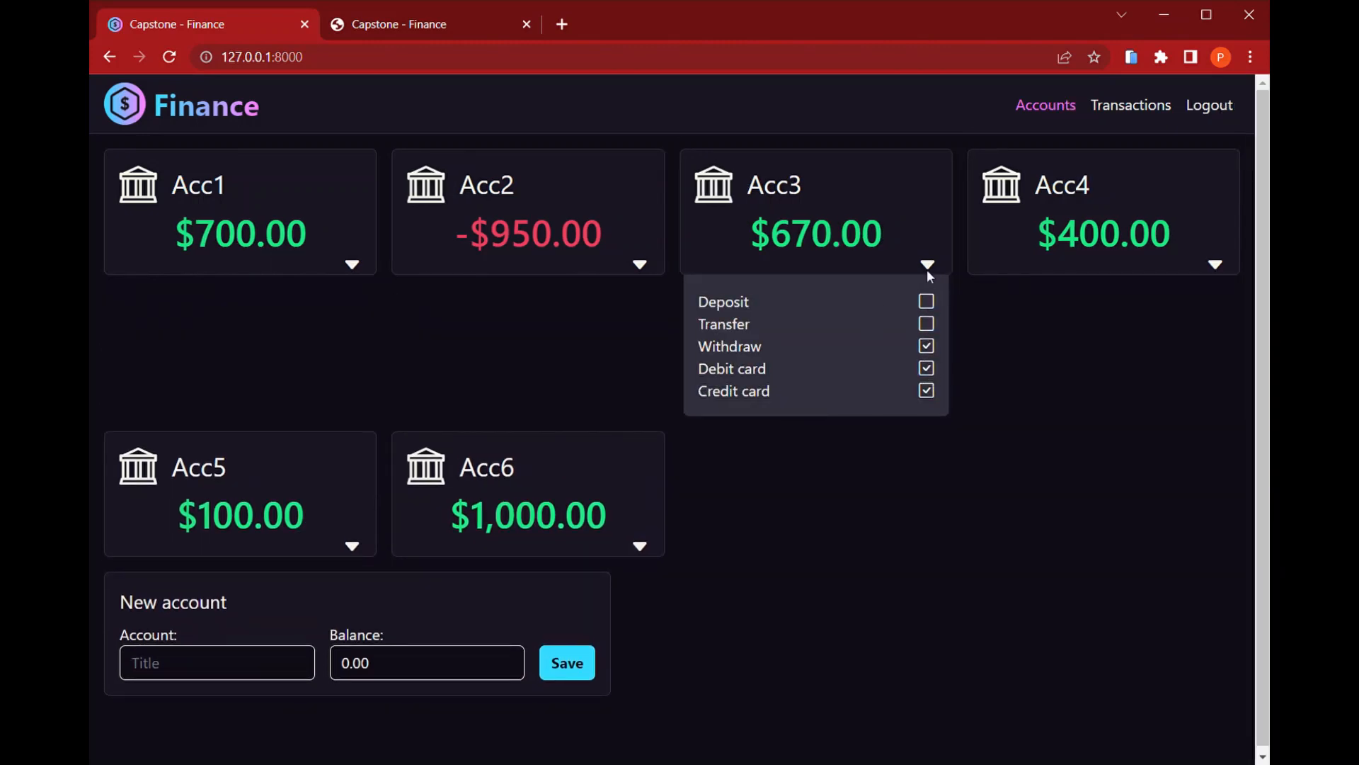
left_click(926, 266)
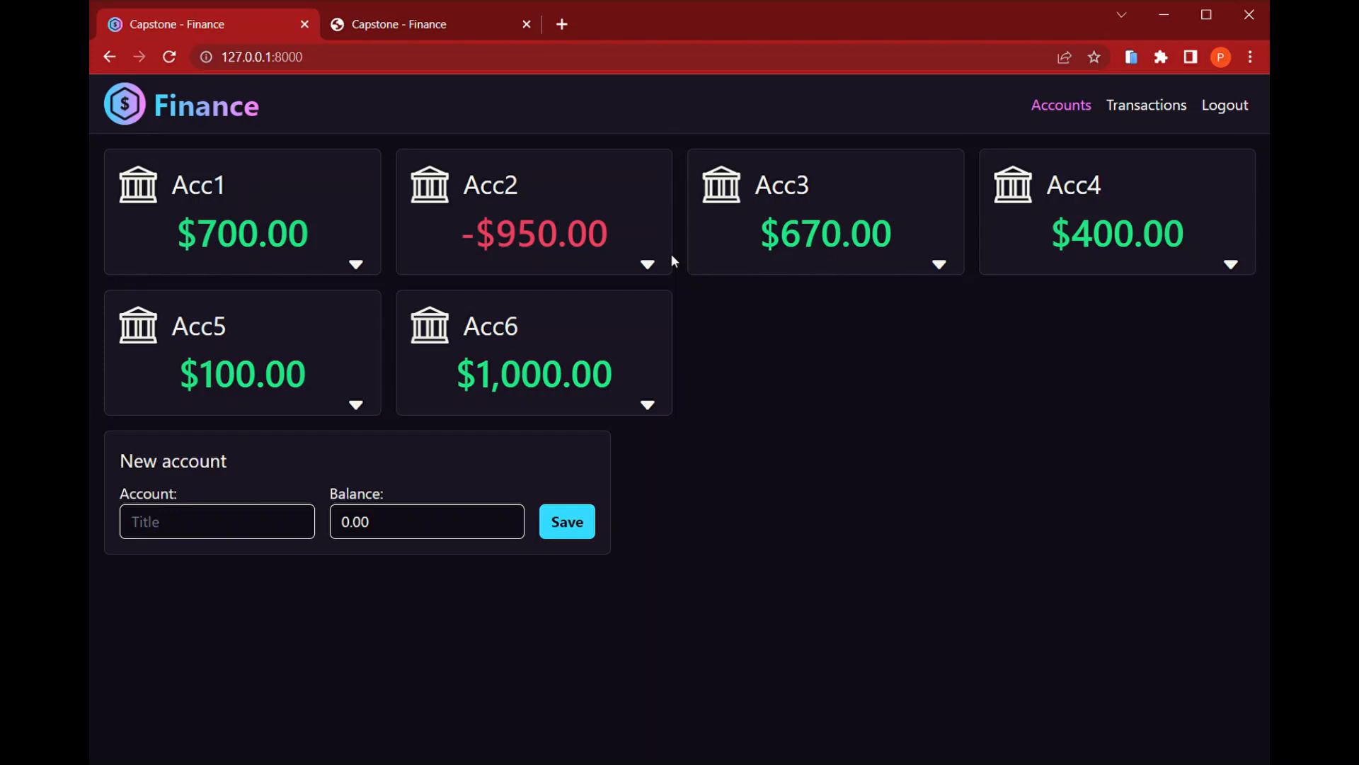
left_click(647, 264)
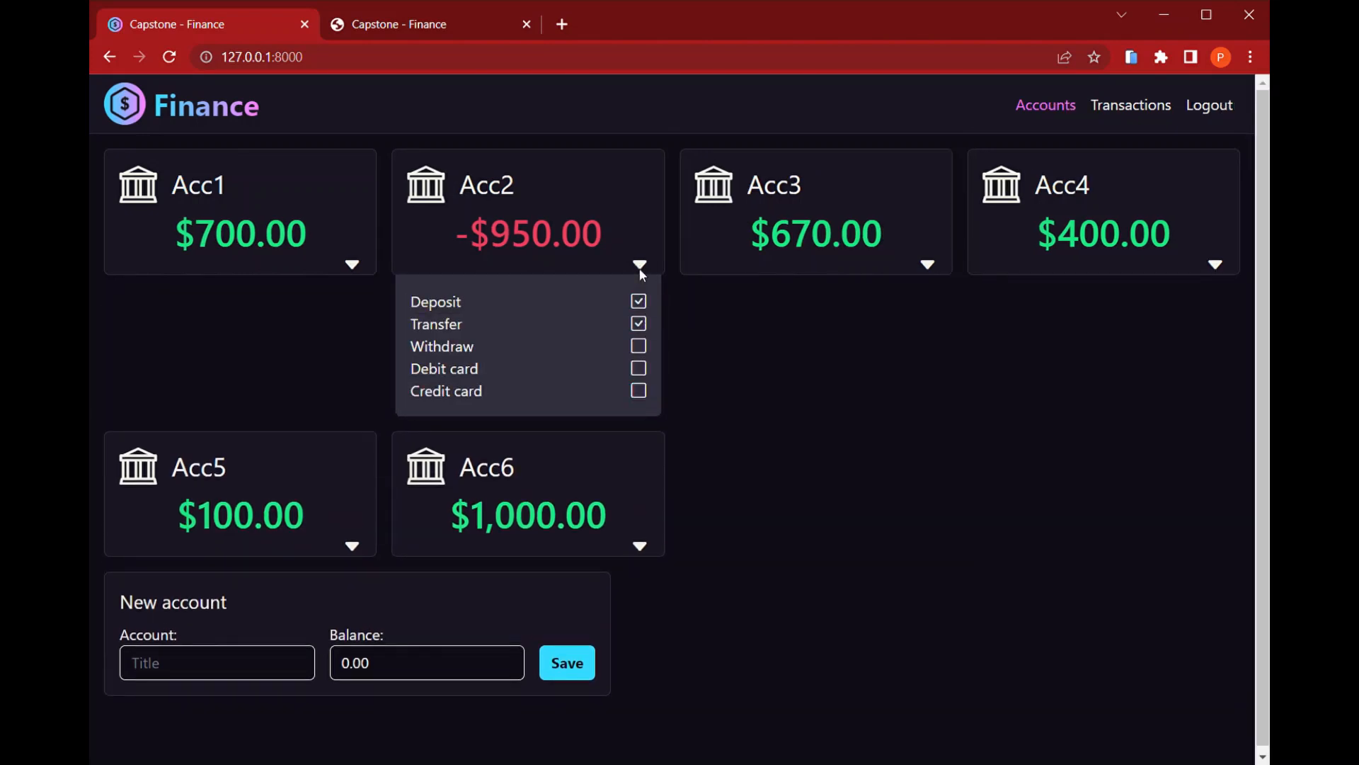
left_click(639, 266)
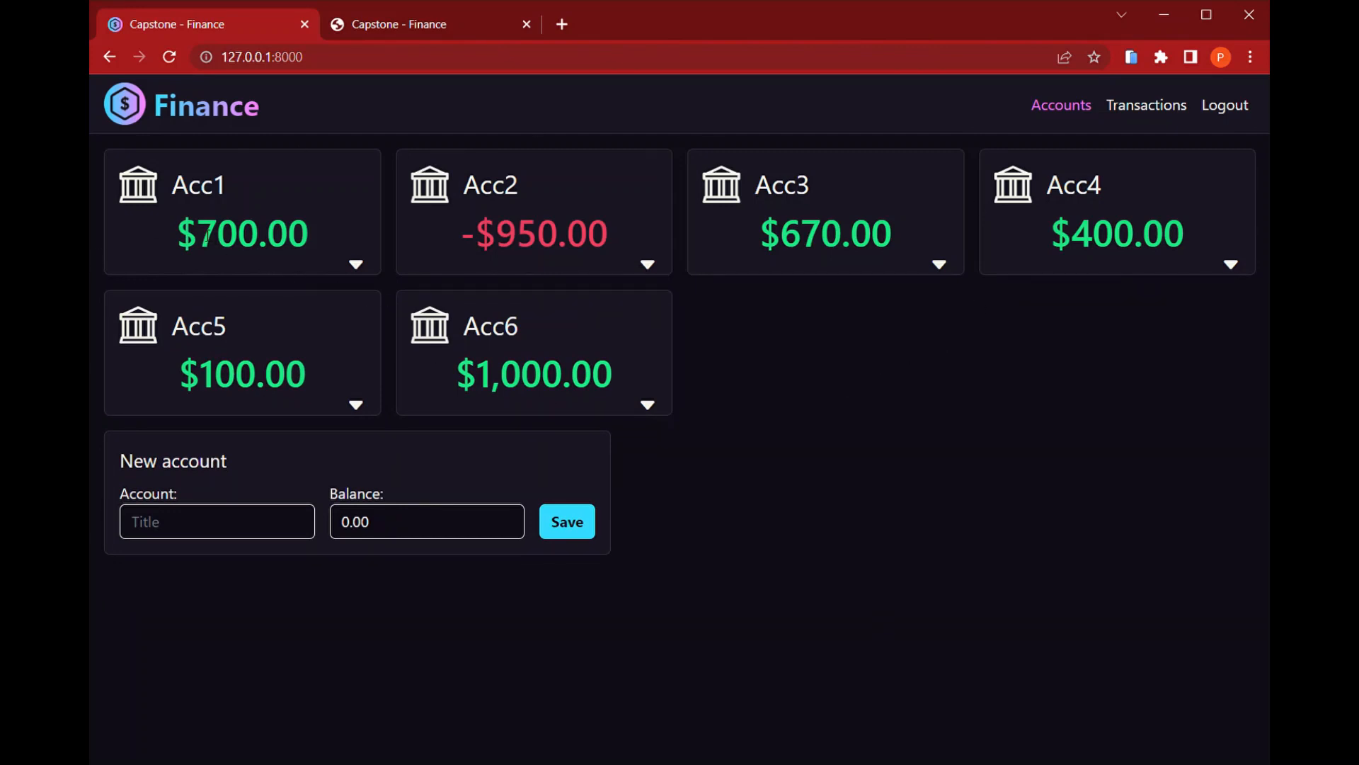
mouse_move(328, 237)
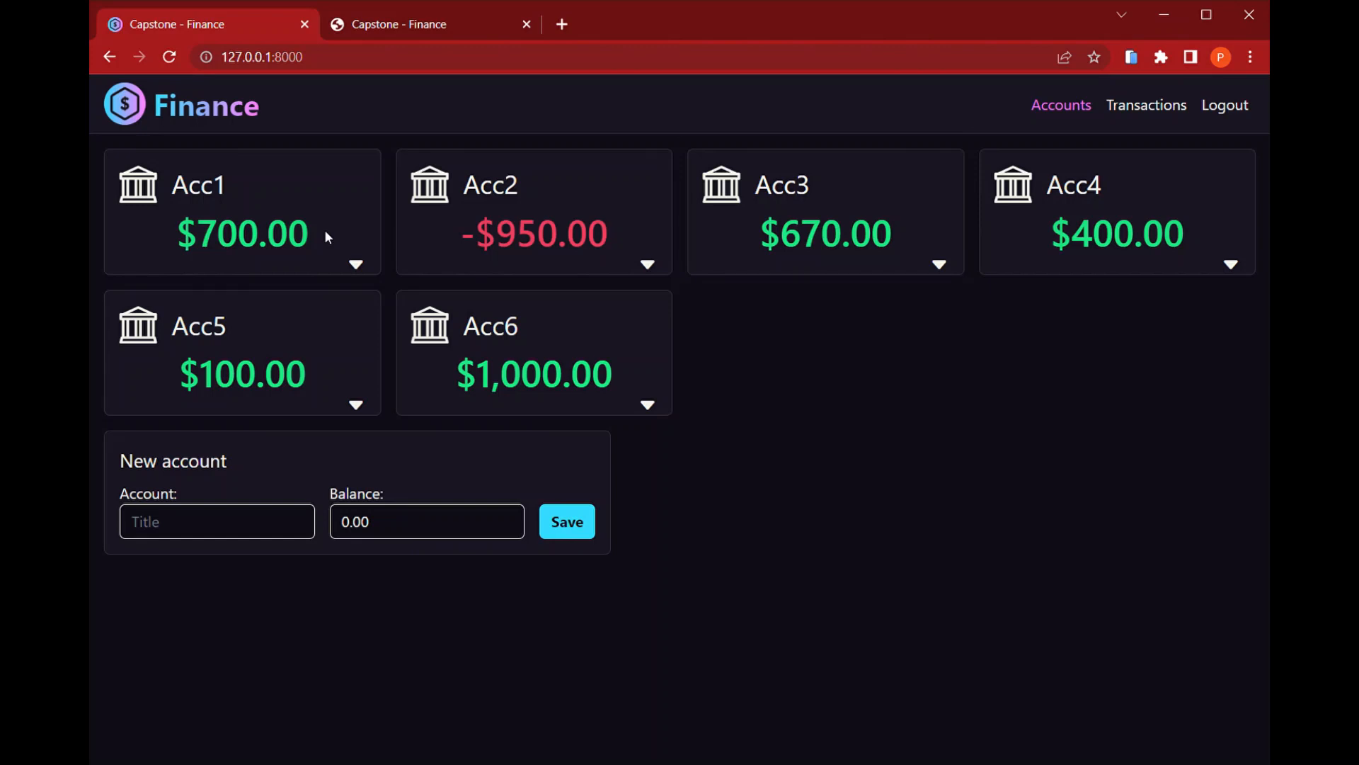
mouse_move(887, 272)
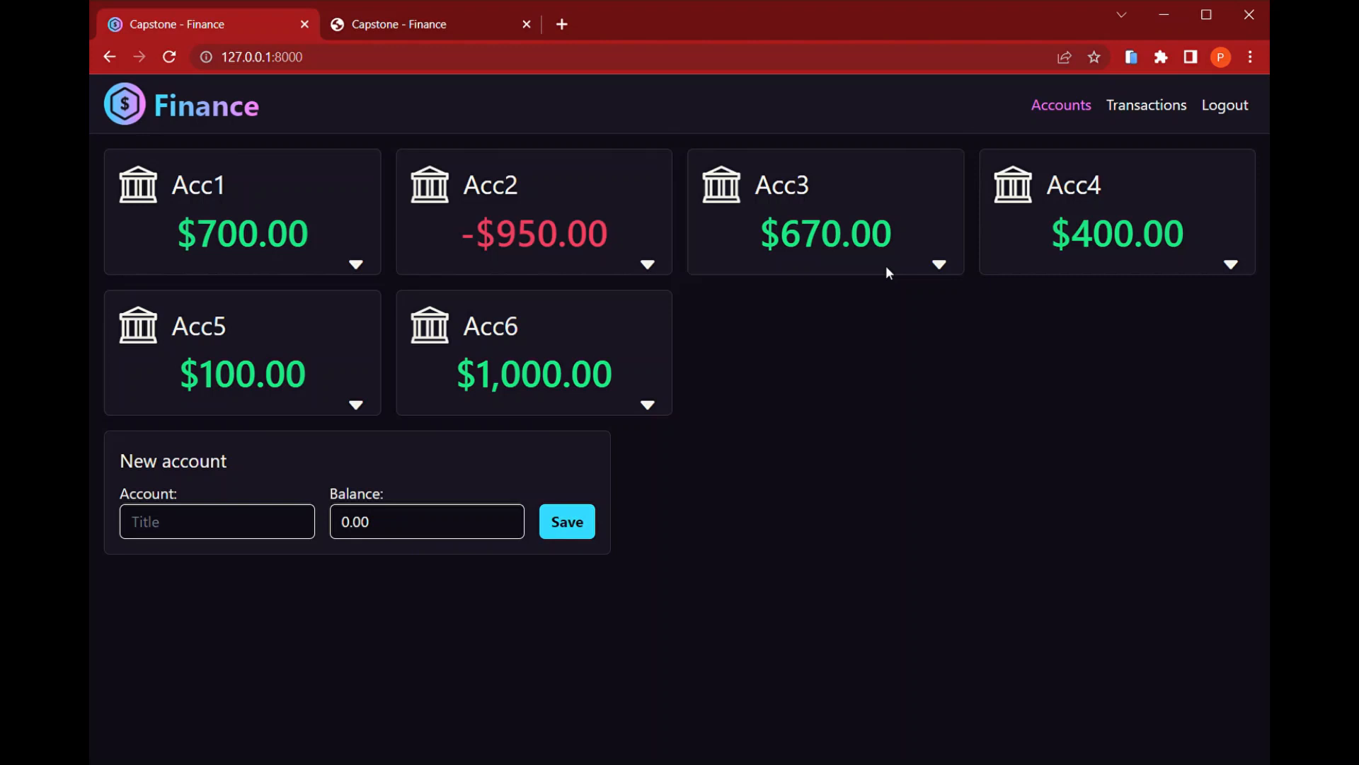
mouse_move(1057, 293)
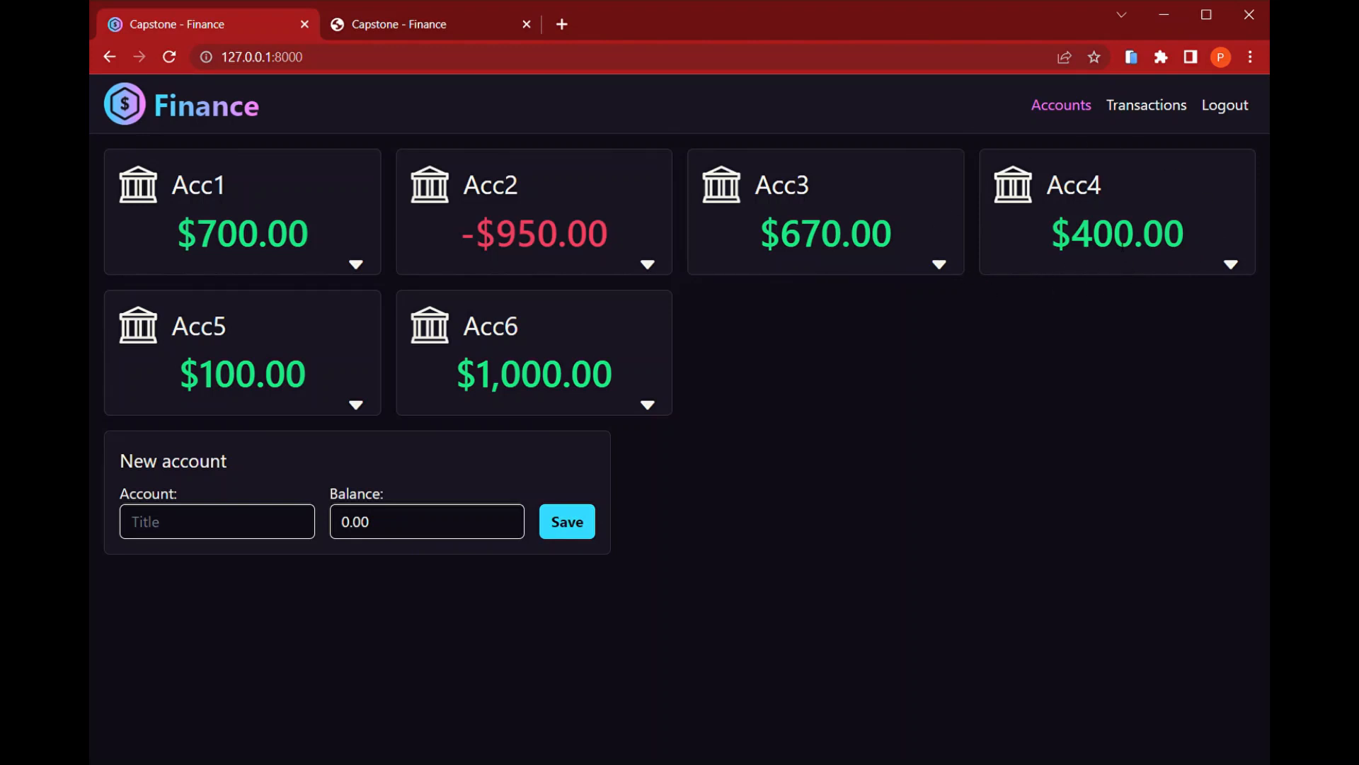
left_click(1230, 264)
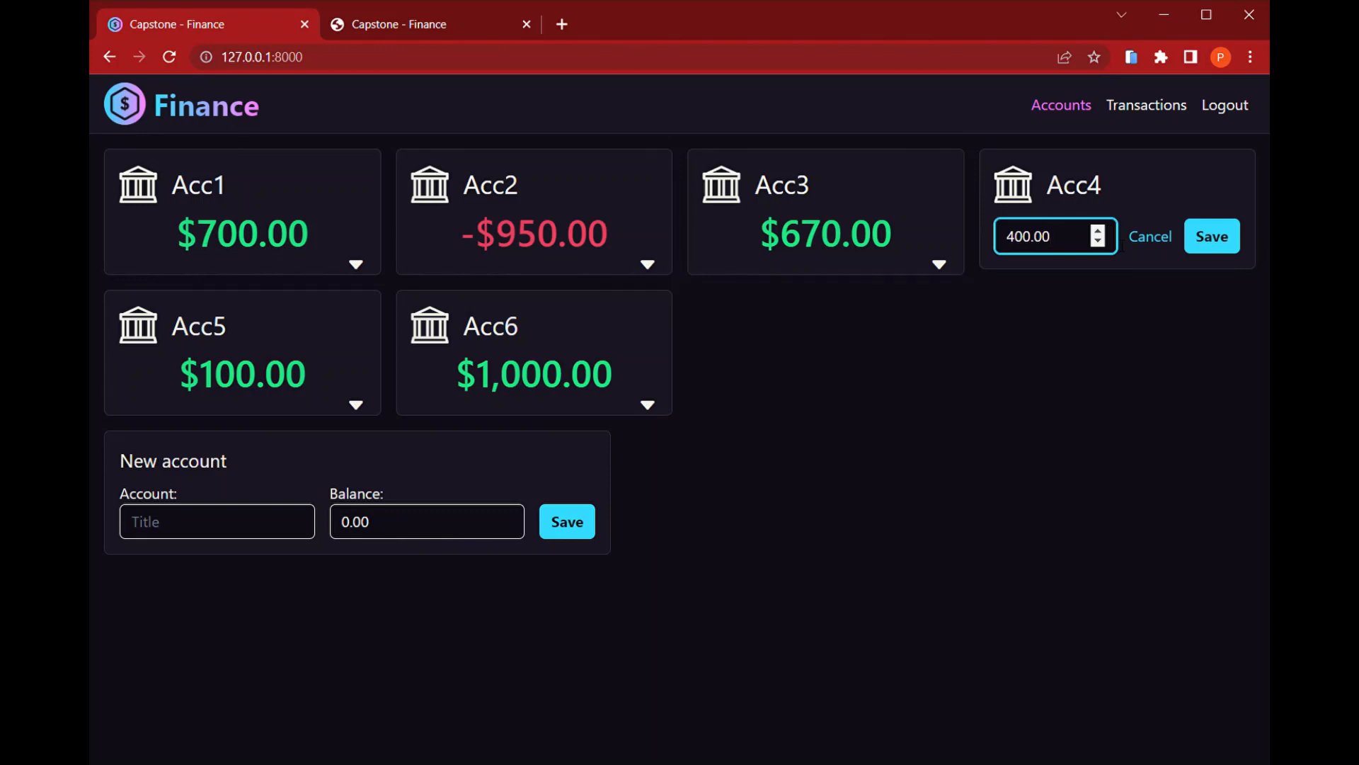
type("3")
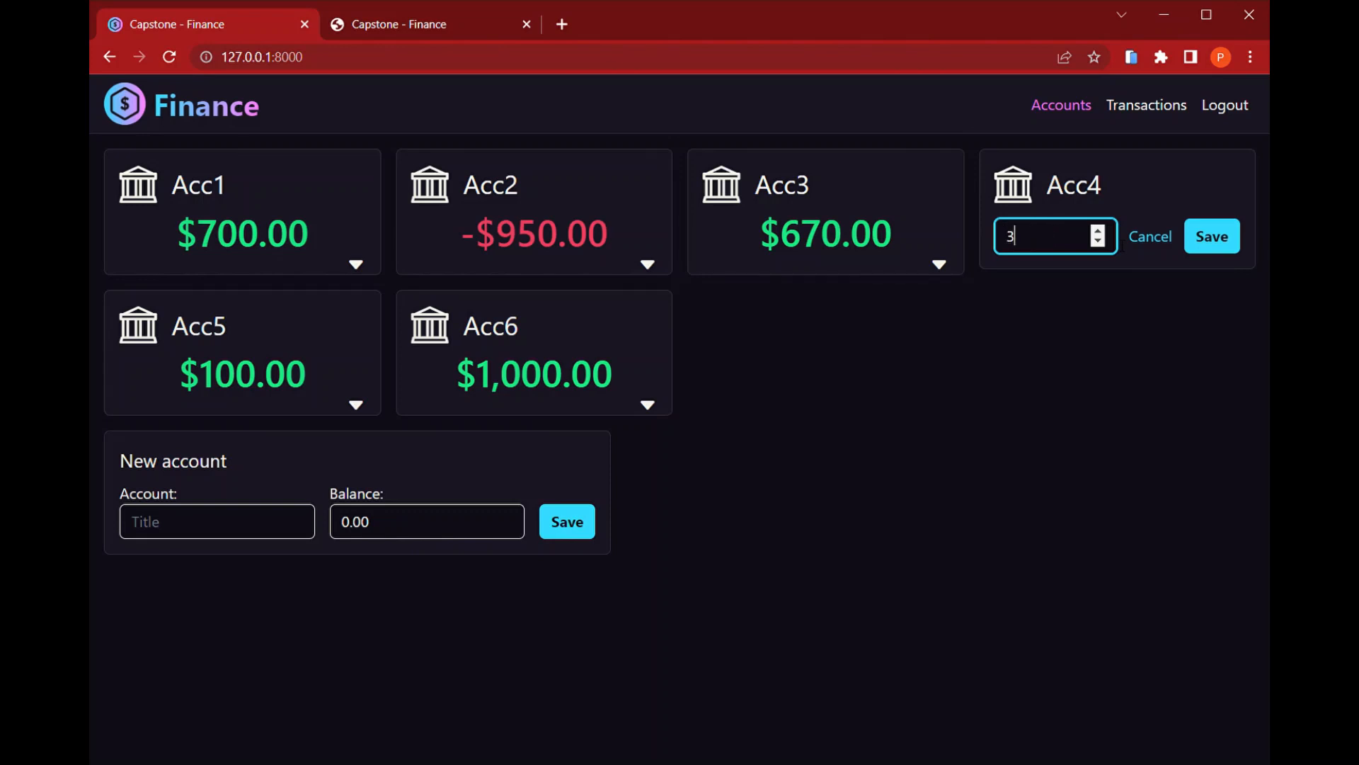
type("00")
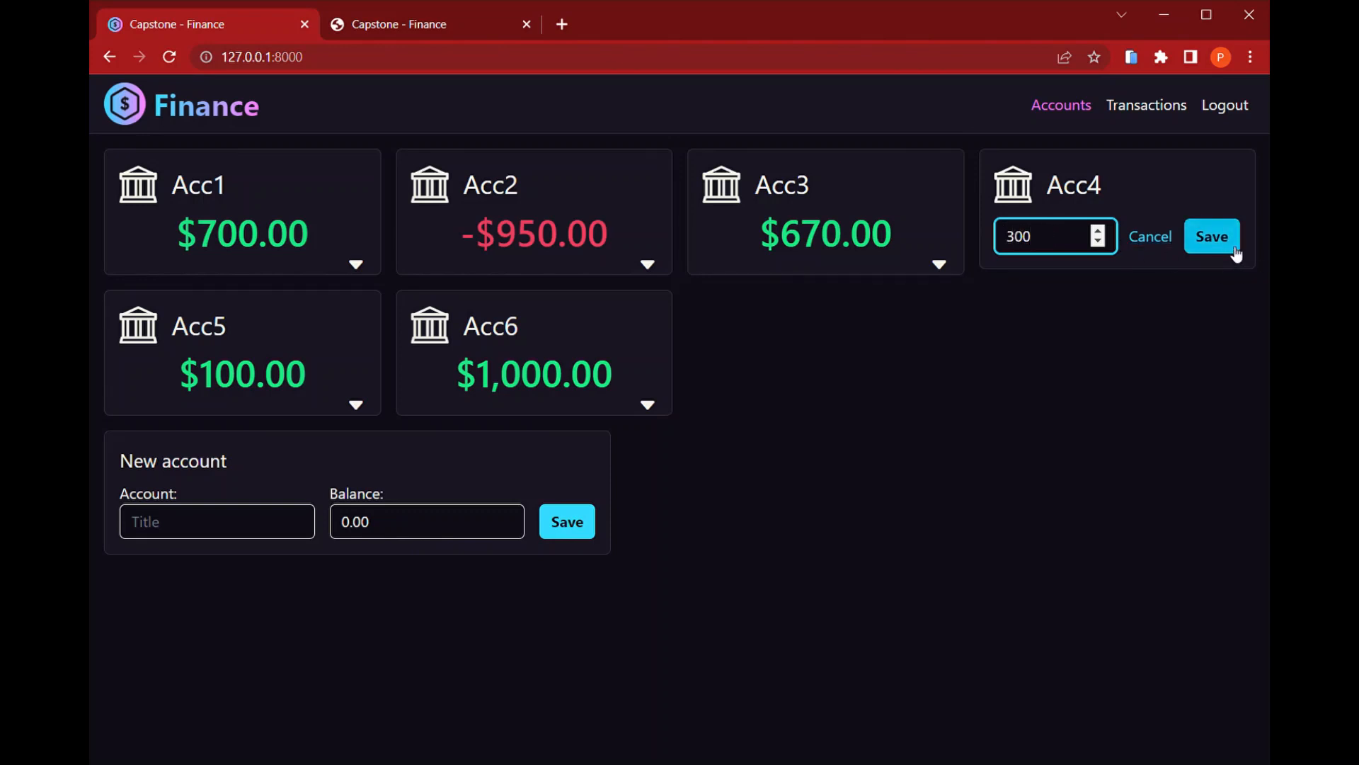
left_click(1211, 236)
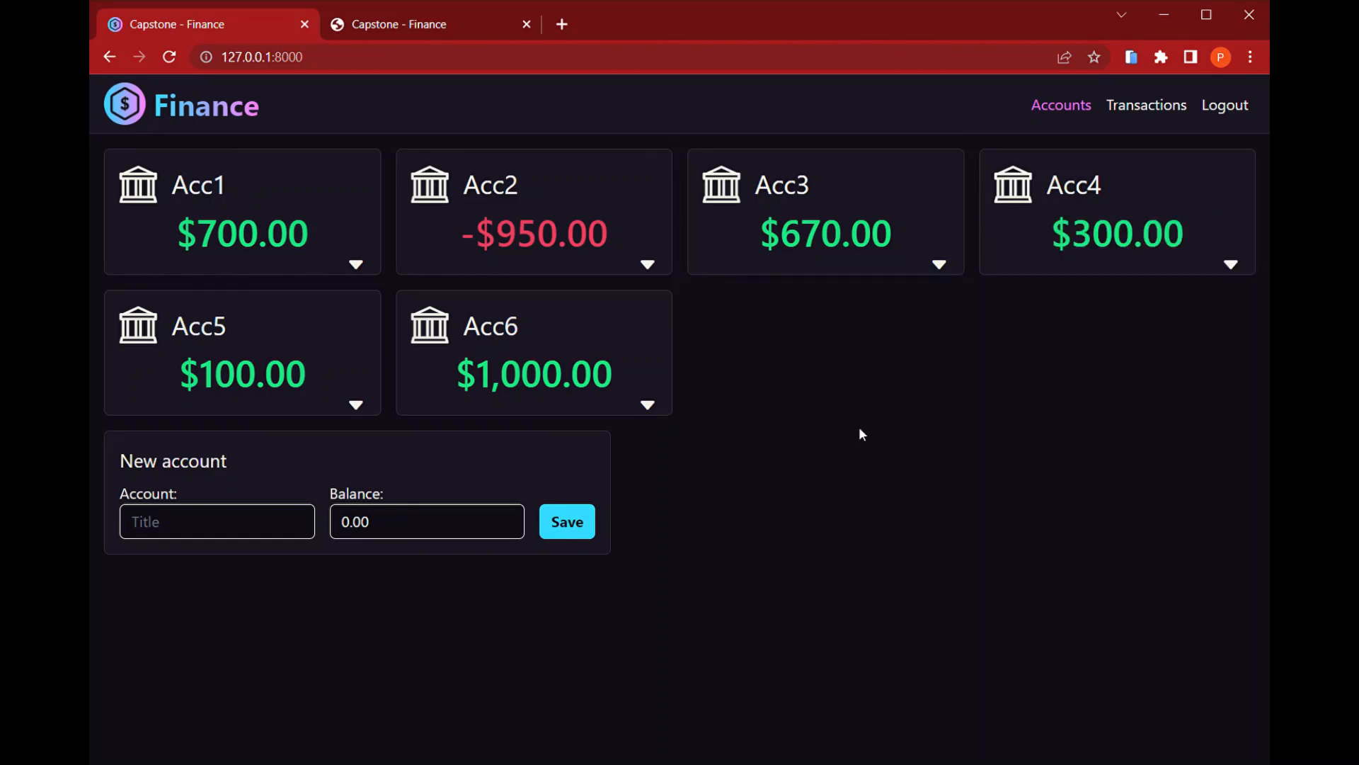
mouse_move(561, 467)
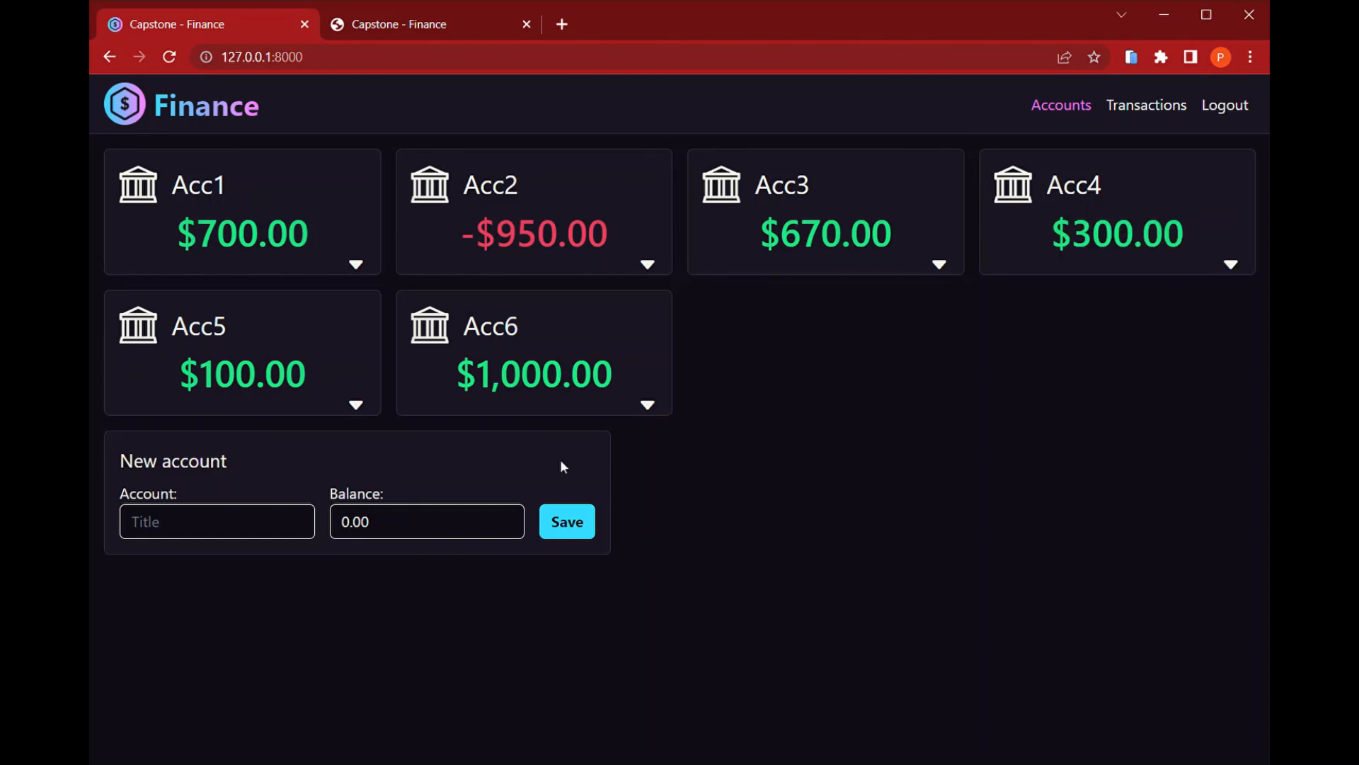
mouse_move(433, 582)
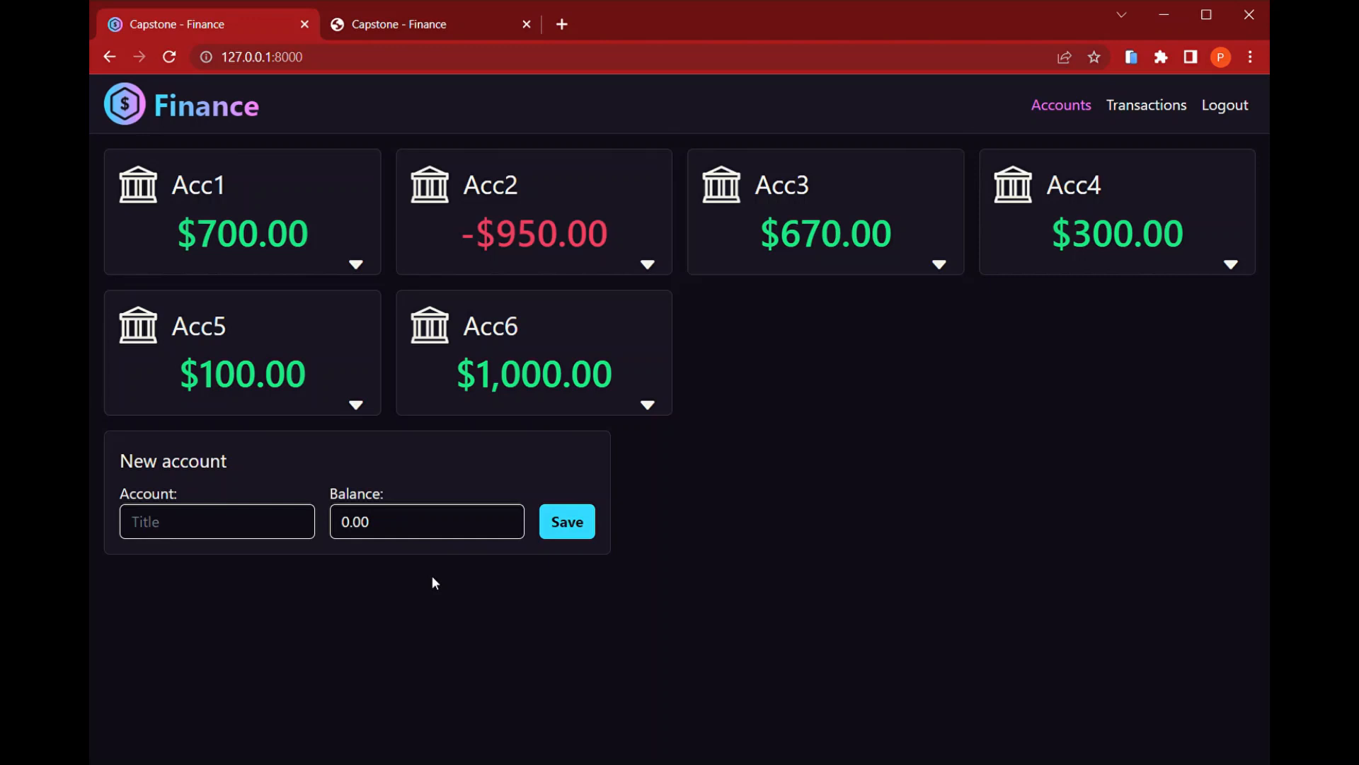
- Create account Acc7 with a starting balance of 1000 and save it
left_click(216, 521)
type("Acc7")
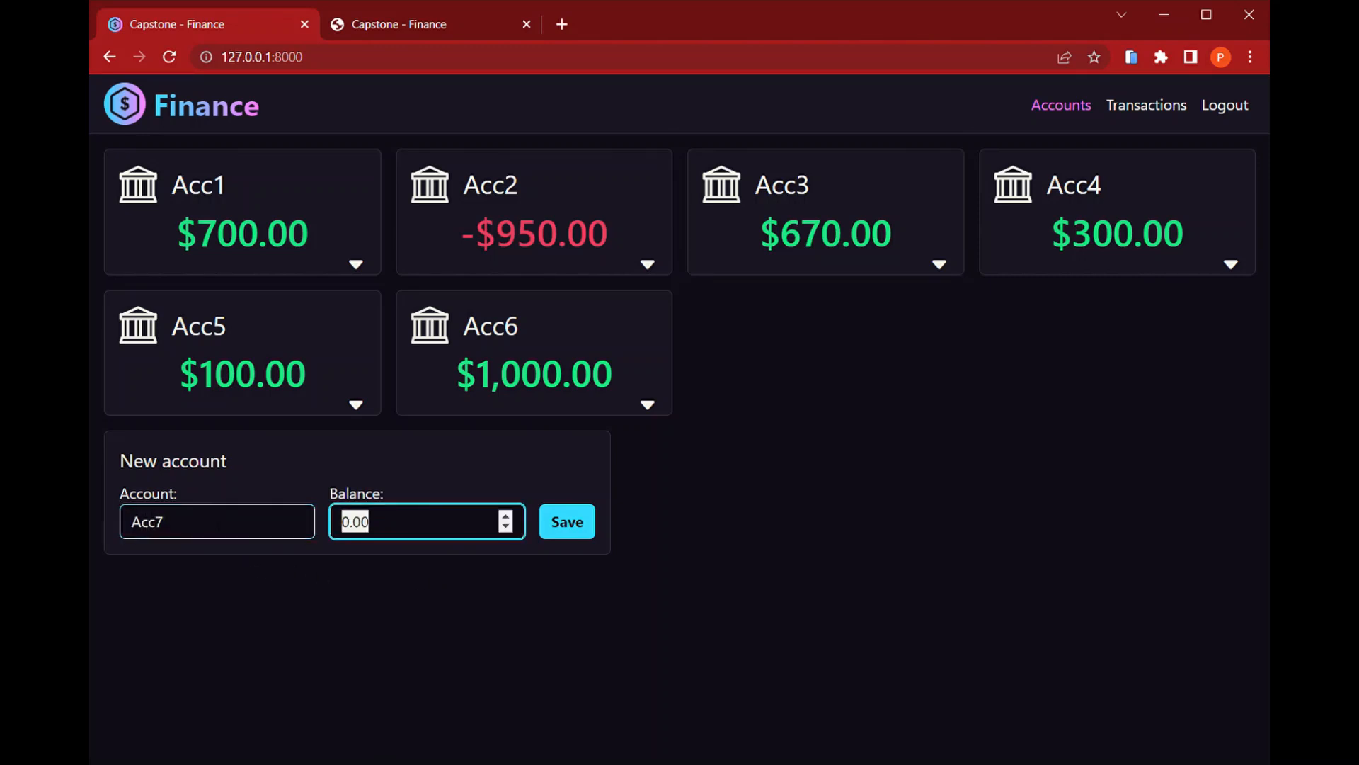
type("1000")
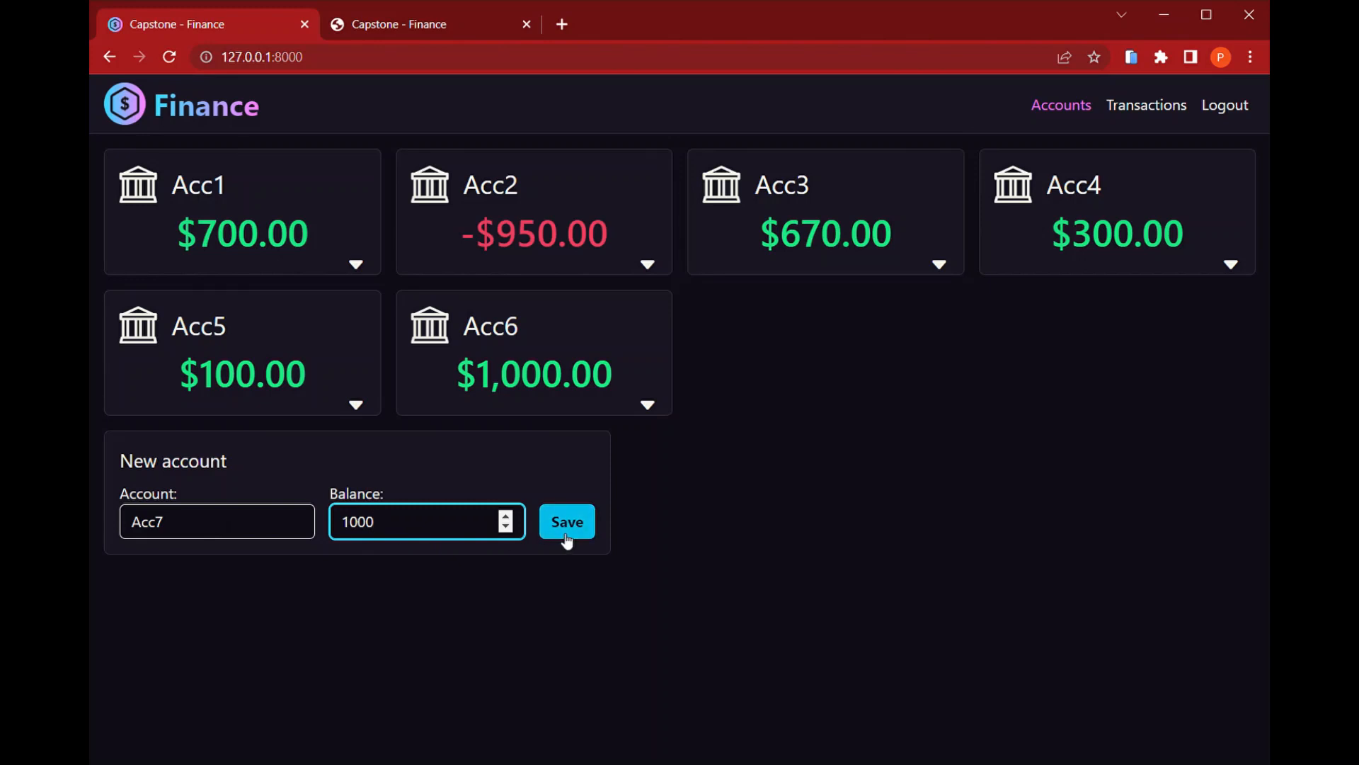
left_click(566, 521)
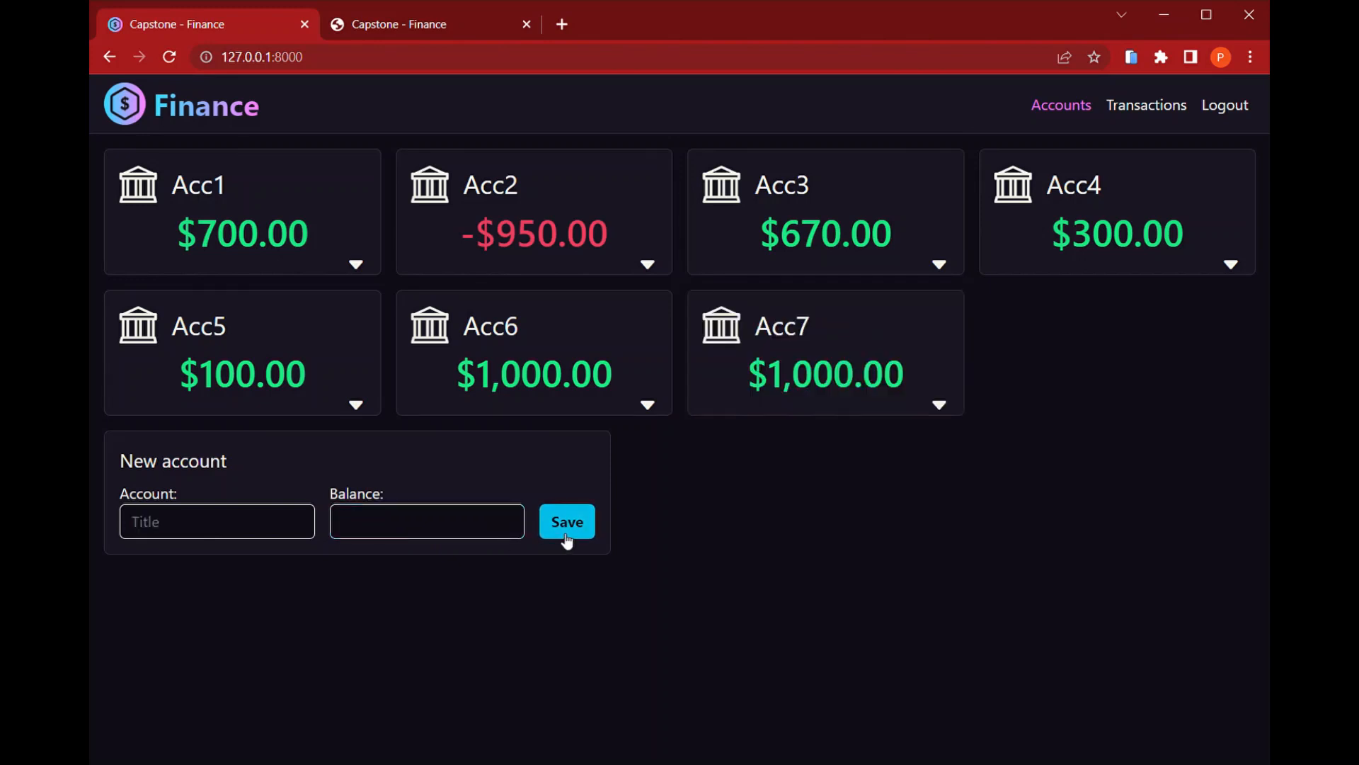
mouse_move(906, 425)
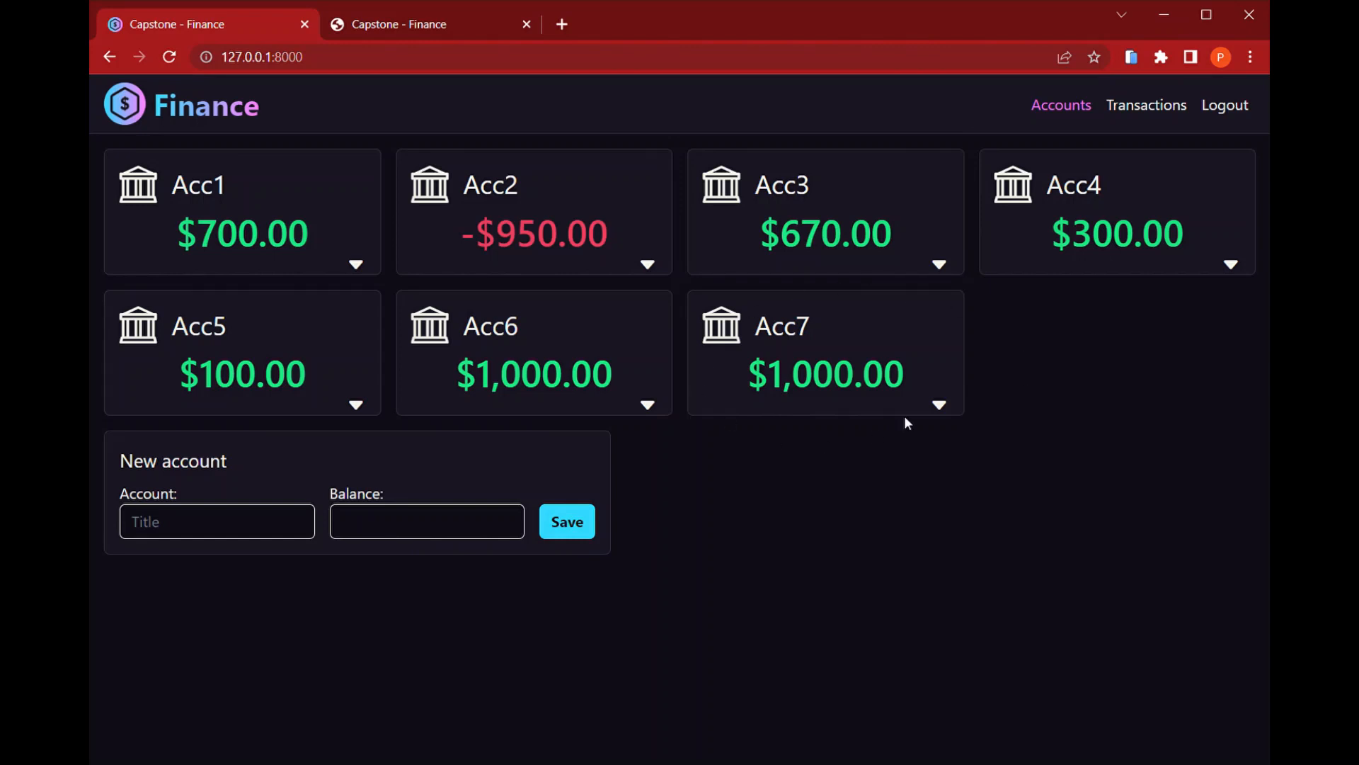
- Allow Transfer, Debit card and Credit card as methods for Acc7
left_click(938, 406)
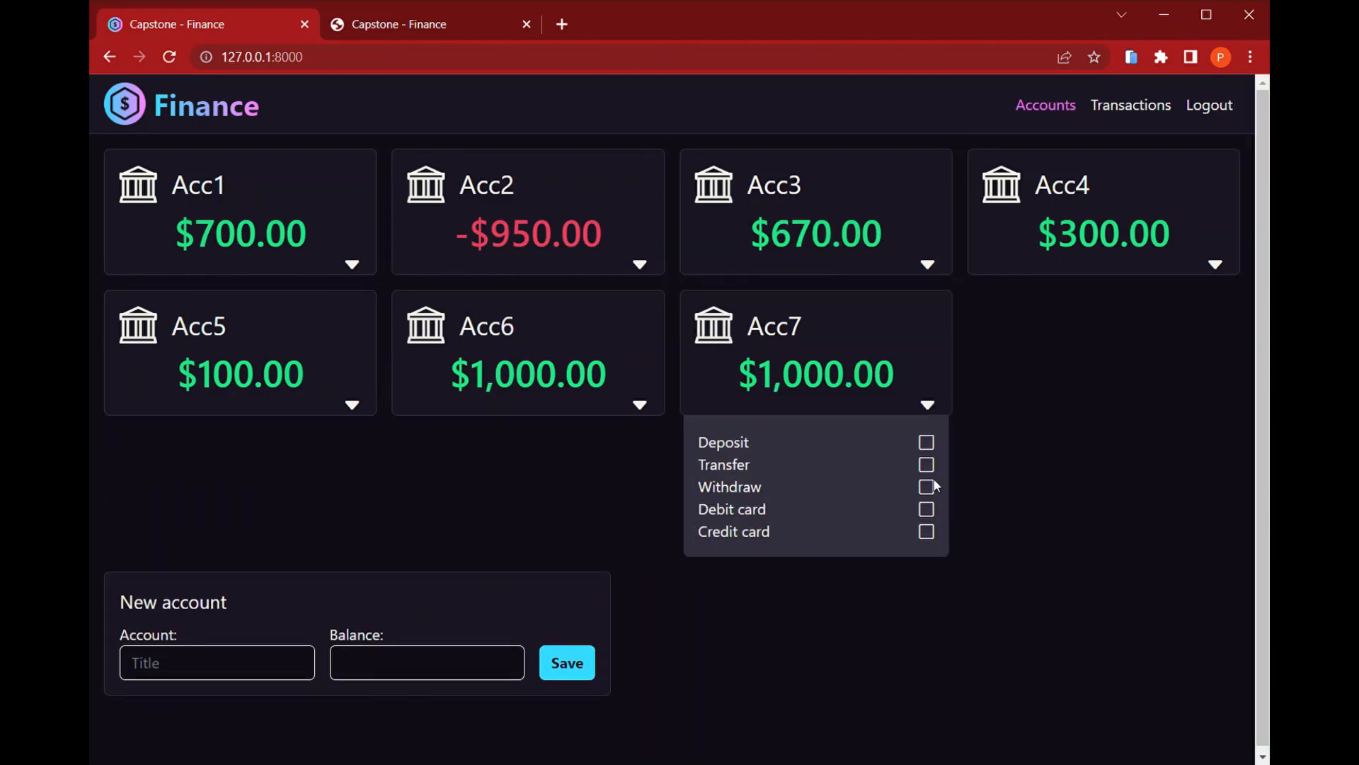
left_click(926, 464)
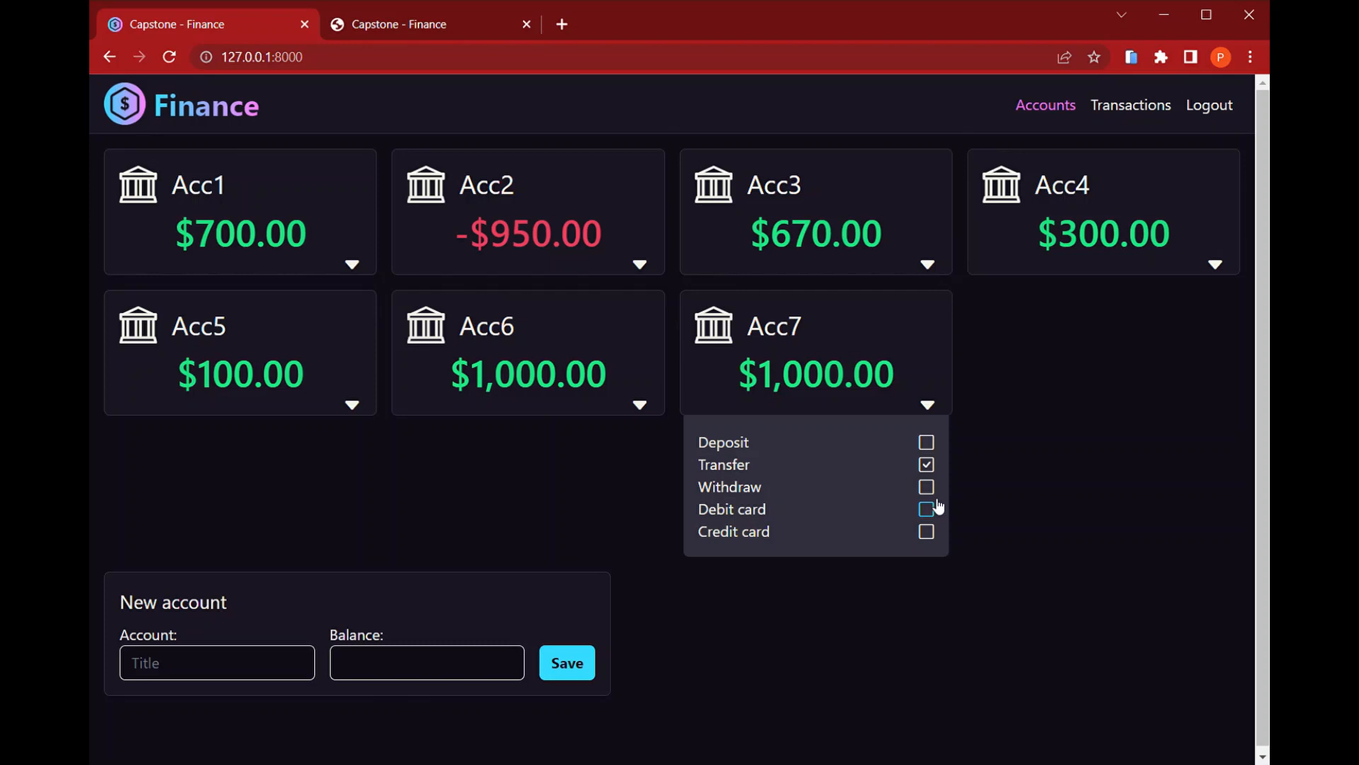
left_click(926, 509)
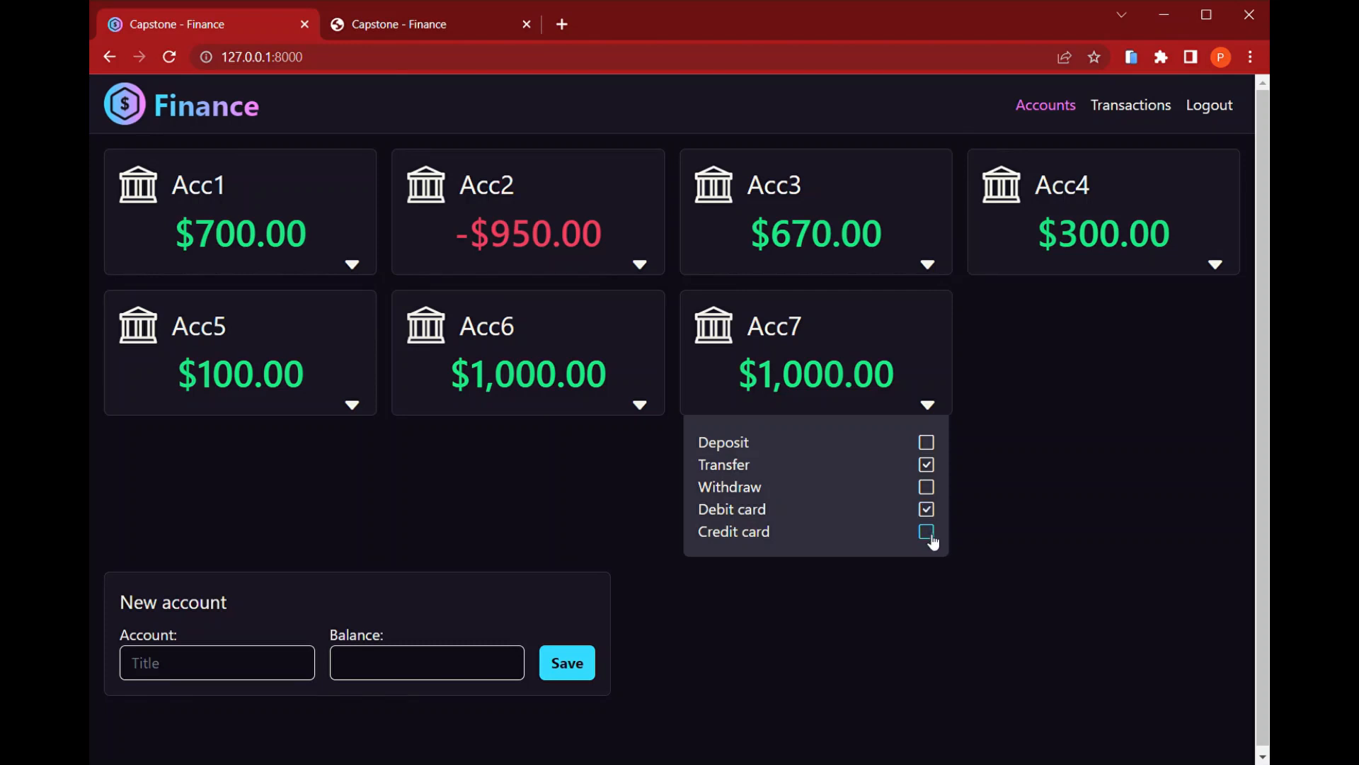
left_click(926, 532)
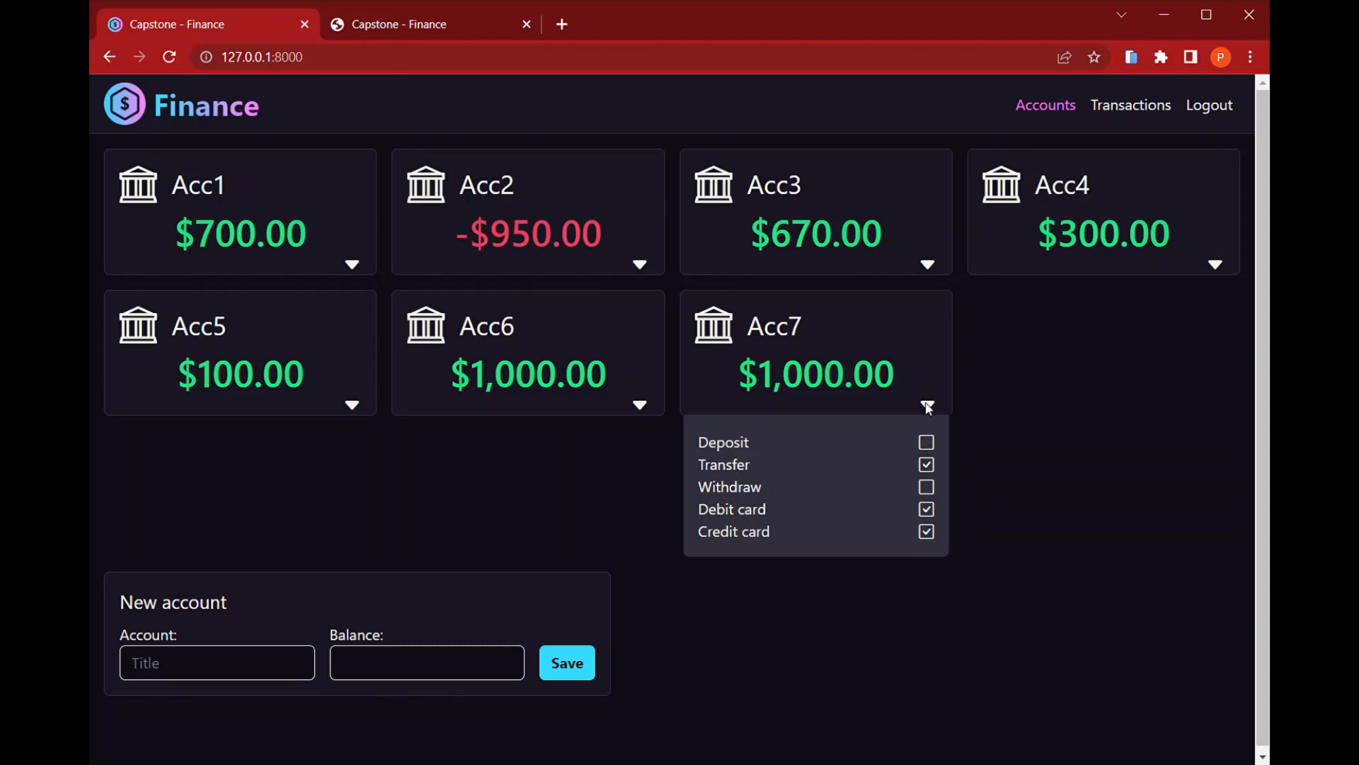
left_click(926, 408)
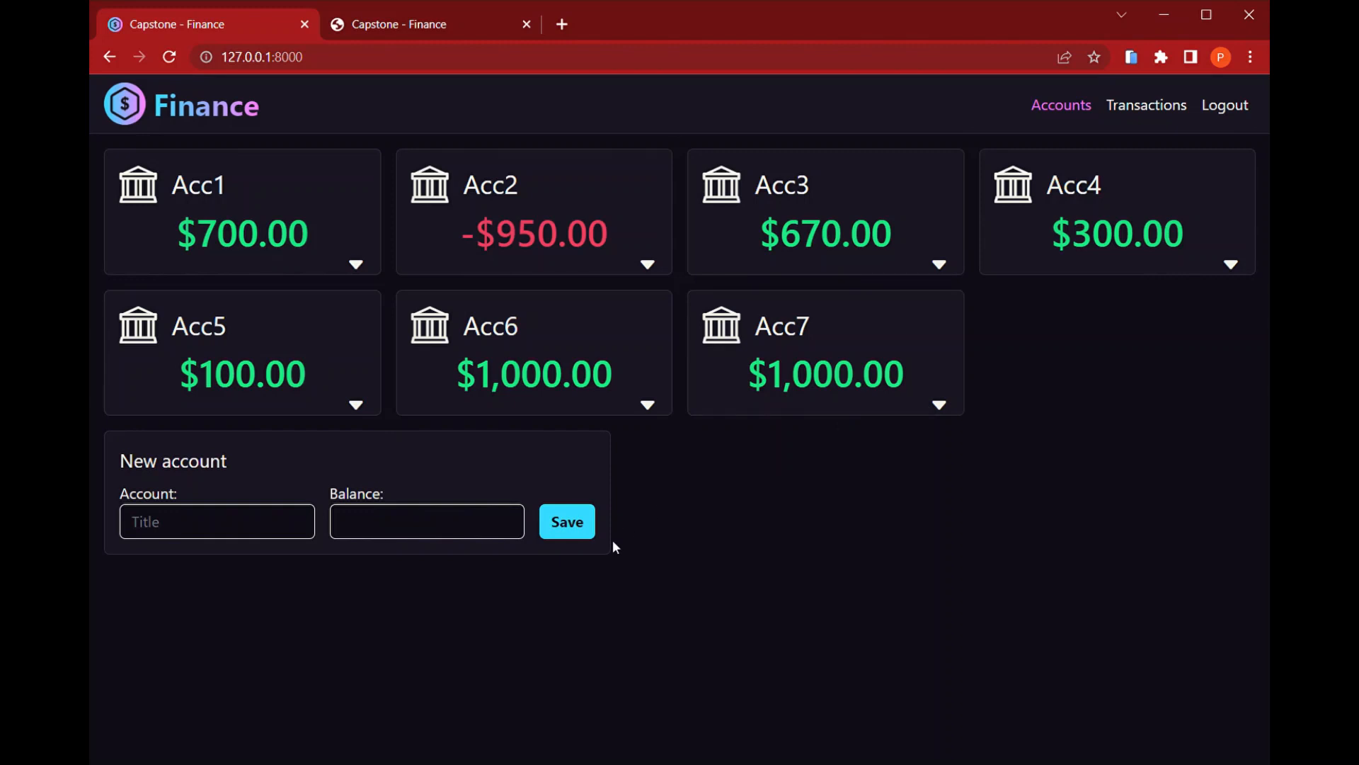
mouse_move(828, 441)
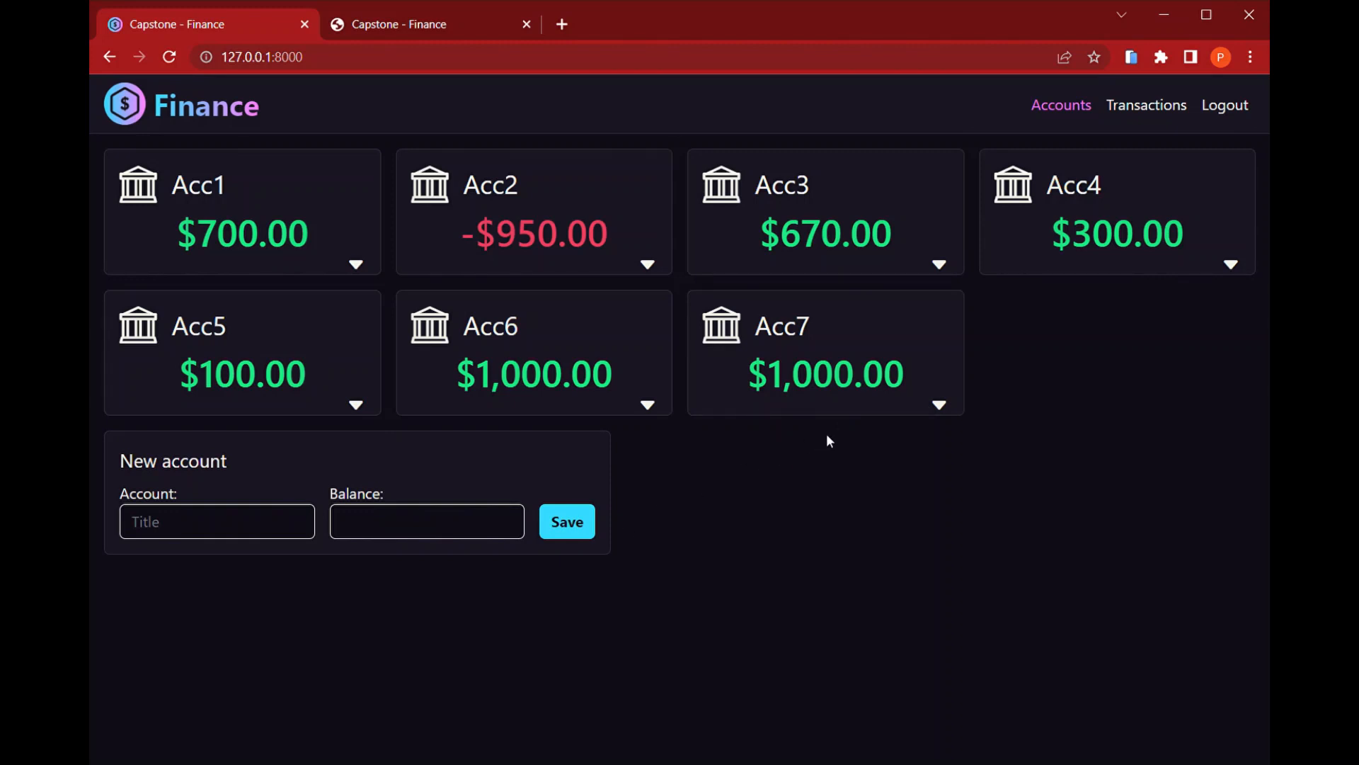
mouse_move(1146, 105)
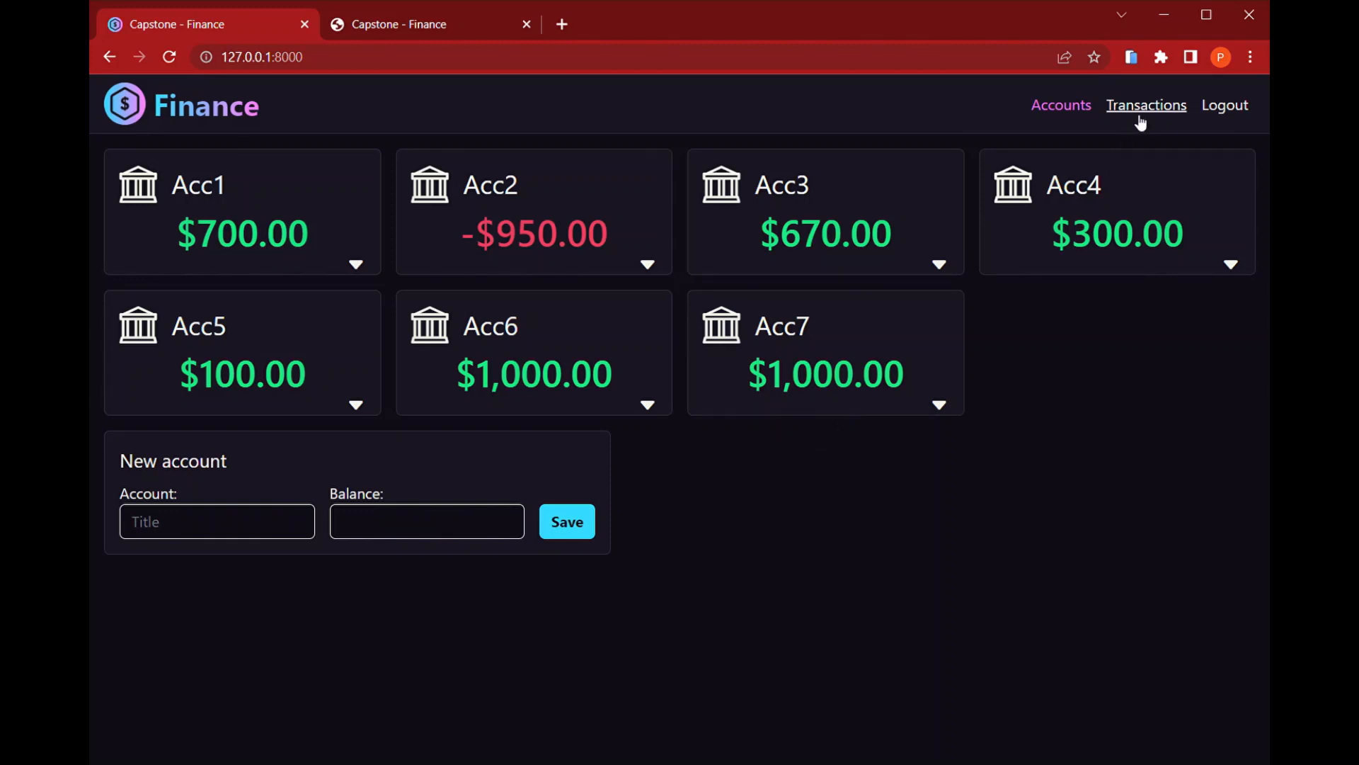
- Start a new transaction dated 01/07/2023 for $300 with an expense description
left_click(1146, 105)
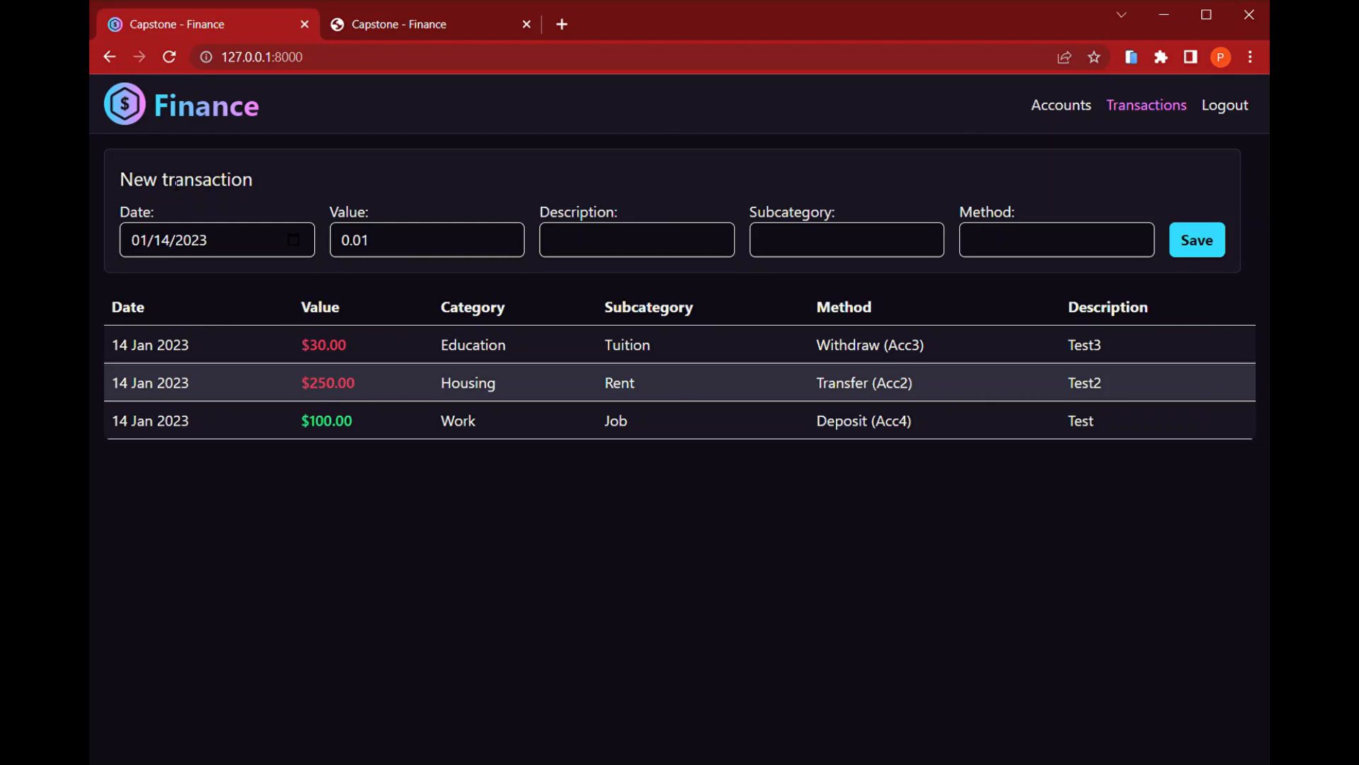
left_click(139, 240)
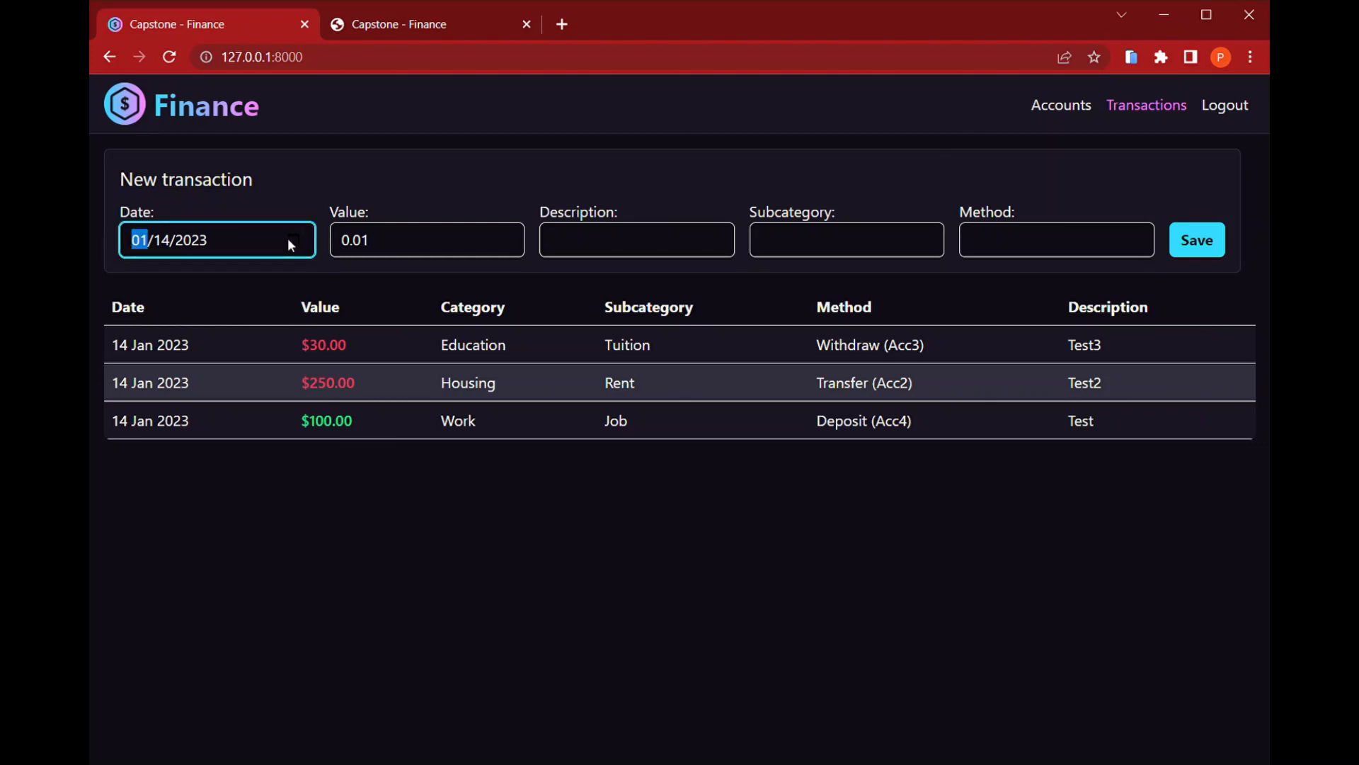
mouse_move(298, 353)
type("07")
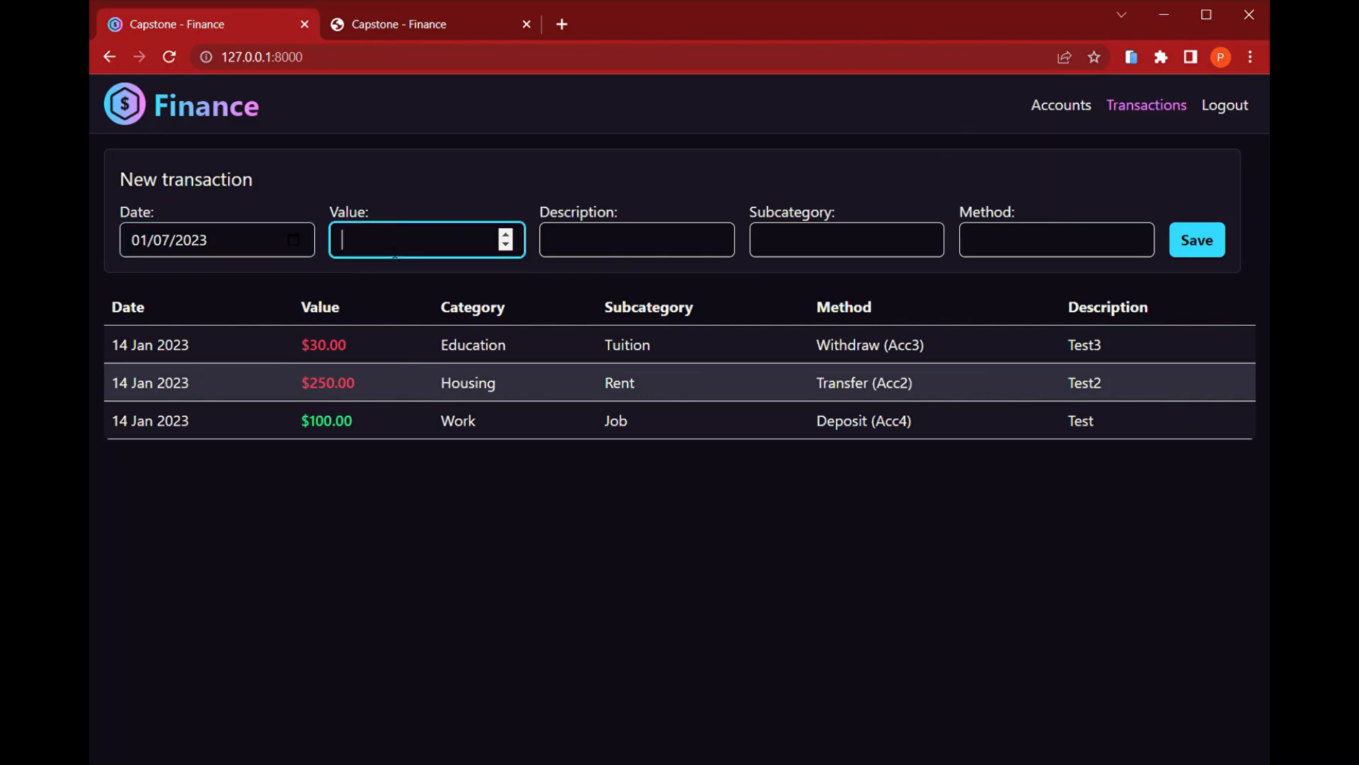
type("300")
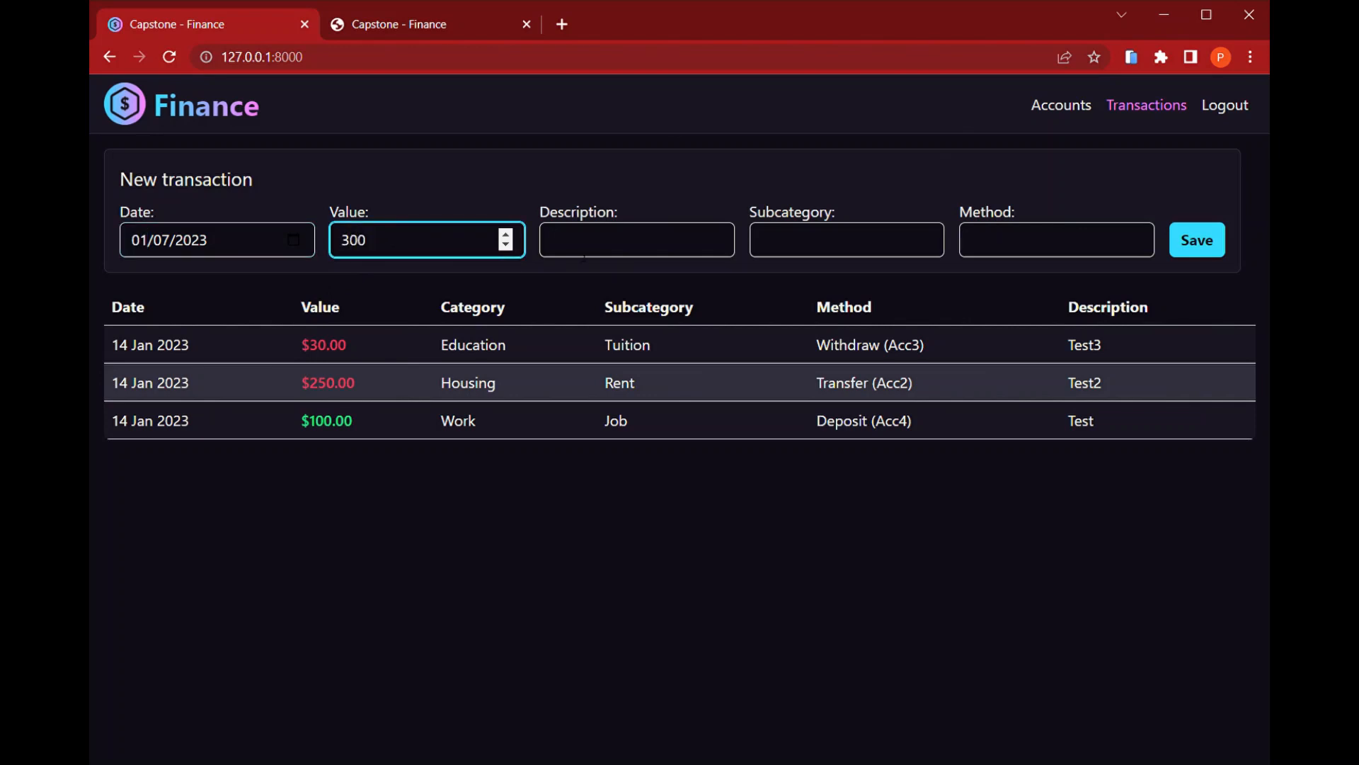
left_click(637, 240)
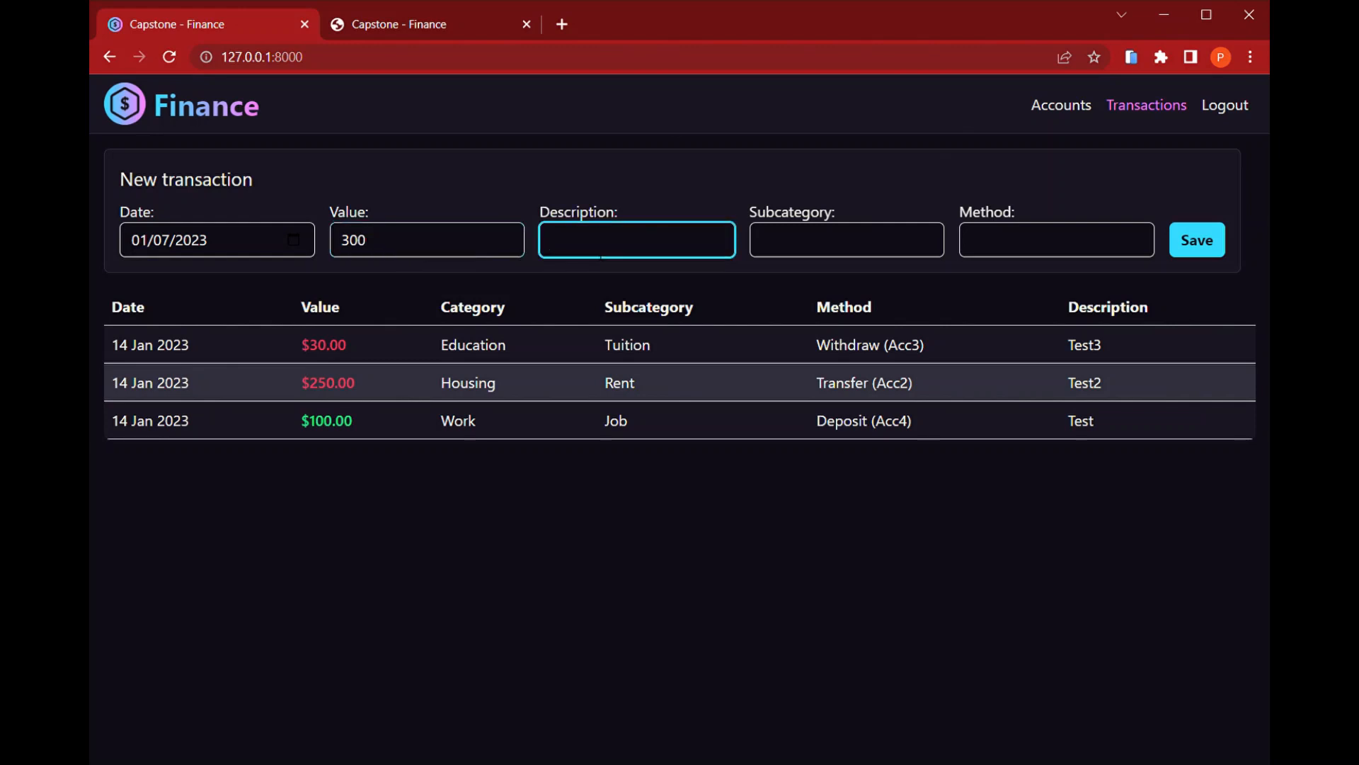
type("Expense")
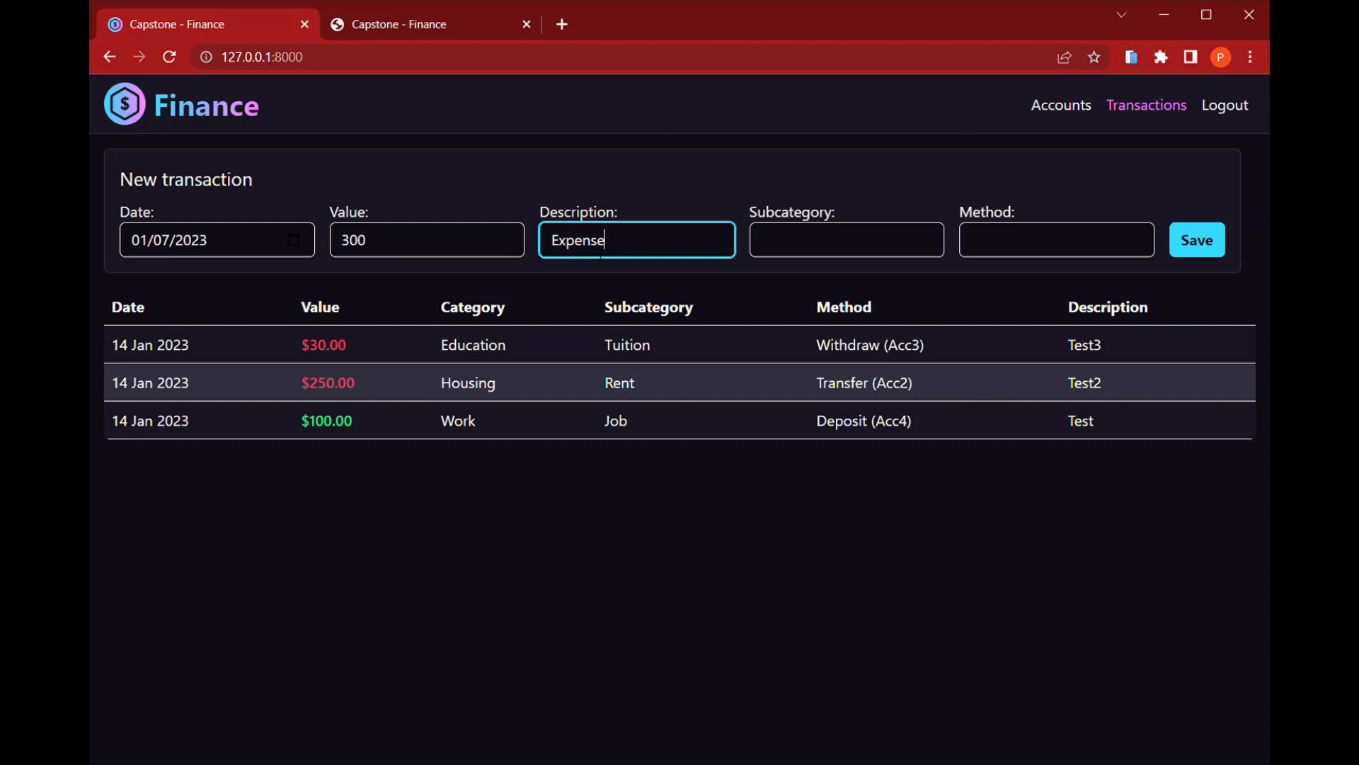
- Set the subcategory to Groceries - Housing (Expense) and move to the payment method
left_click(845, 240)
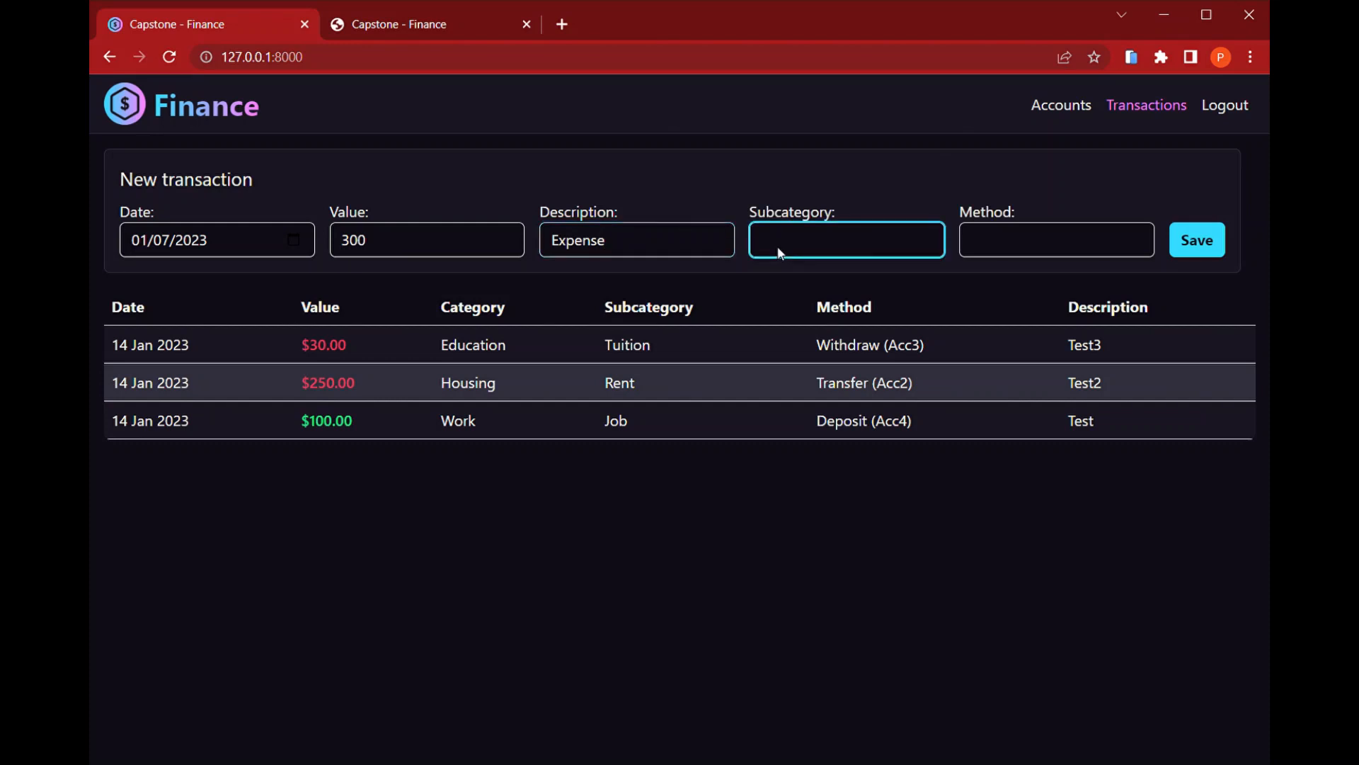
mouse_move(827, 378)
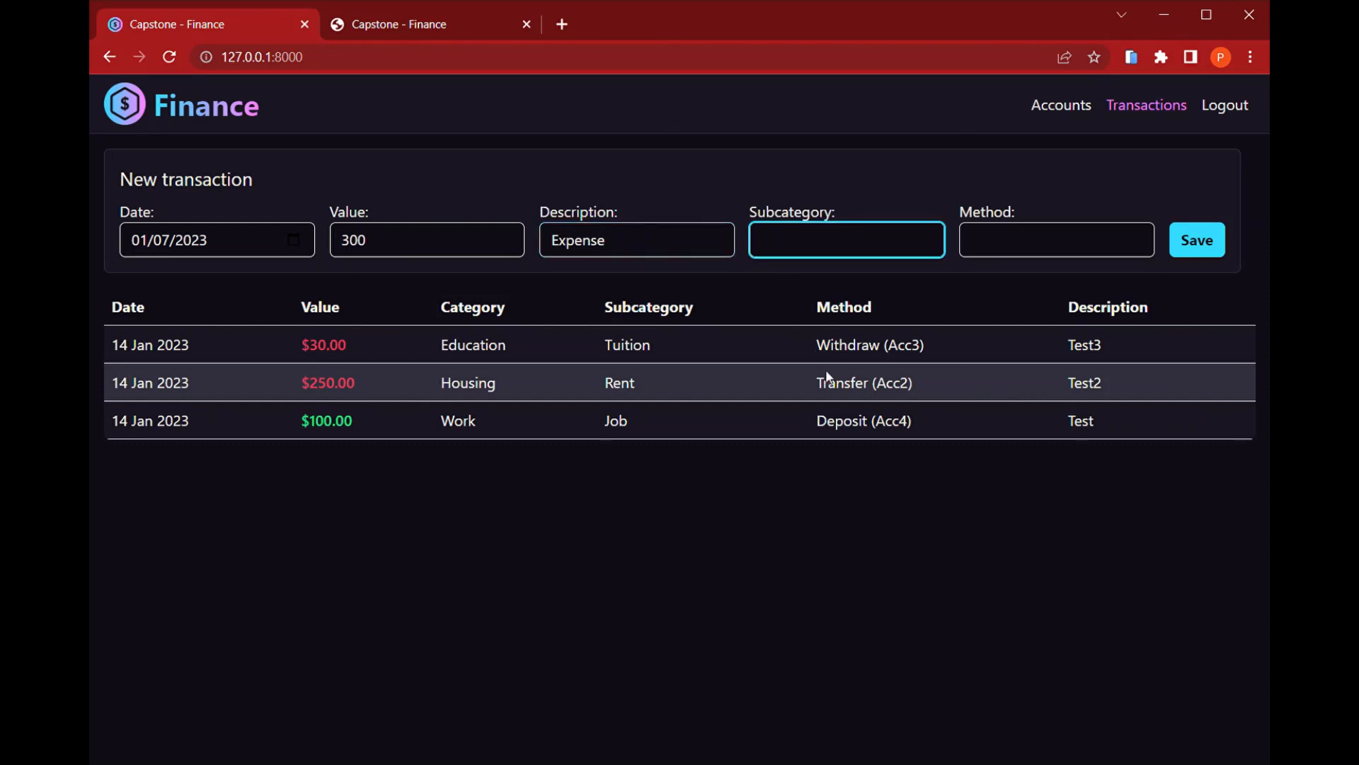
type("Groceries - Housing (Expense)")
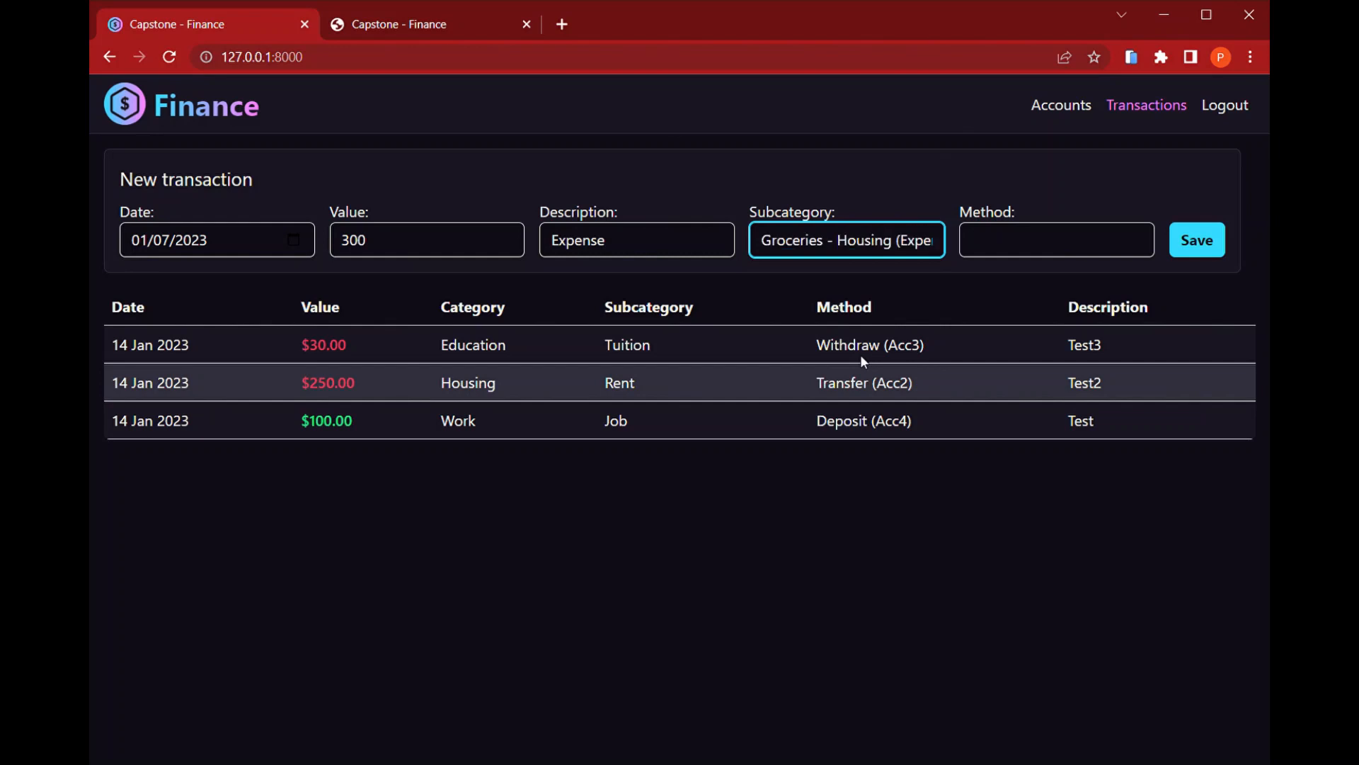
left_click(1056, 240)
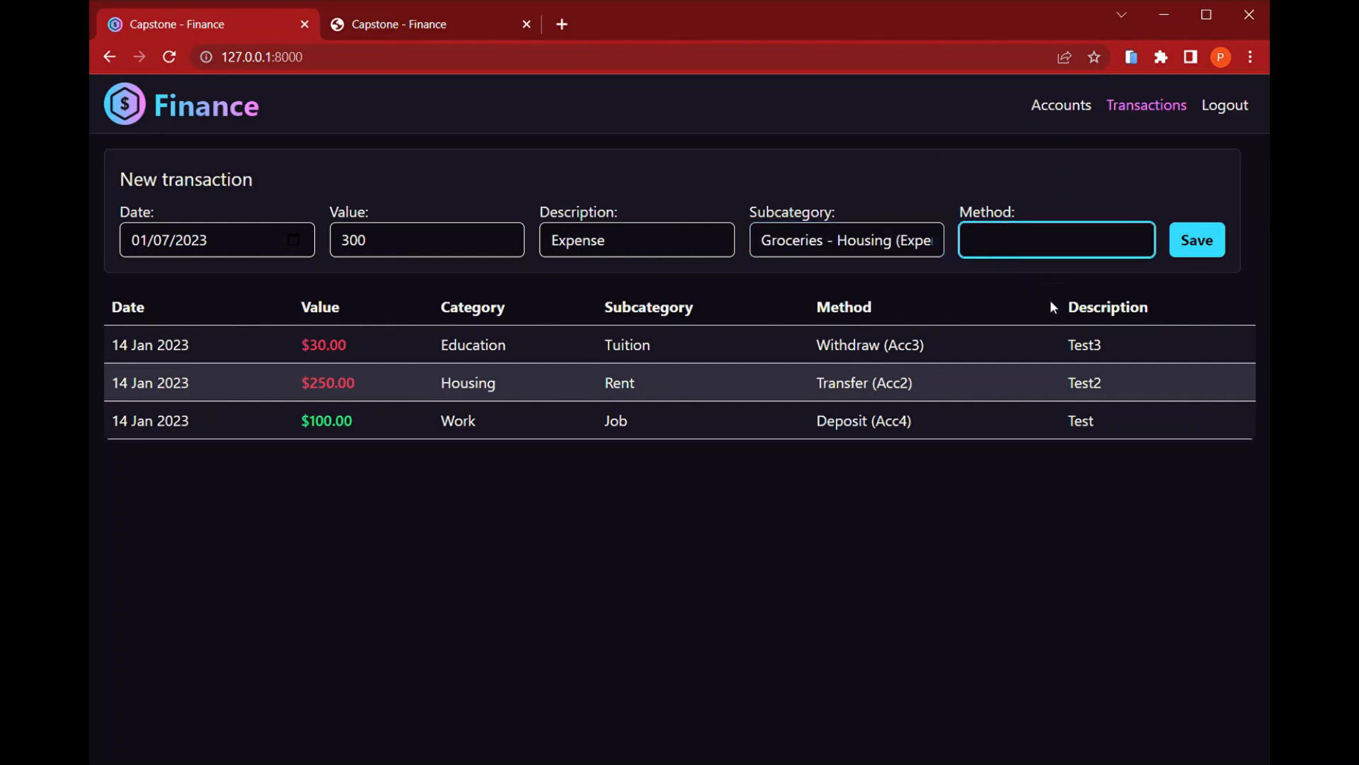
mouse_move(1073, 373)
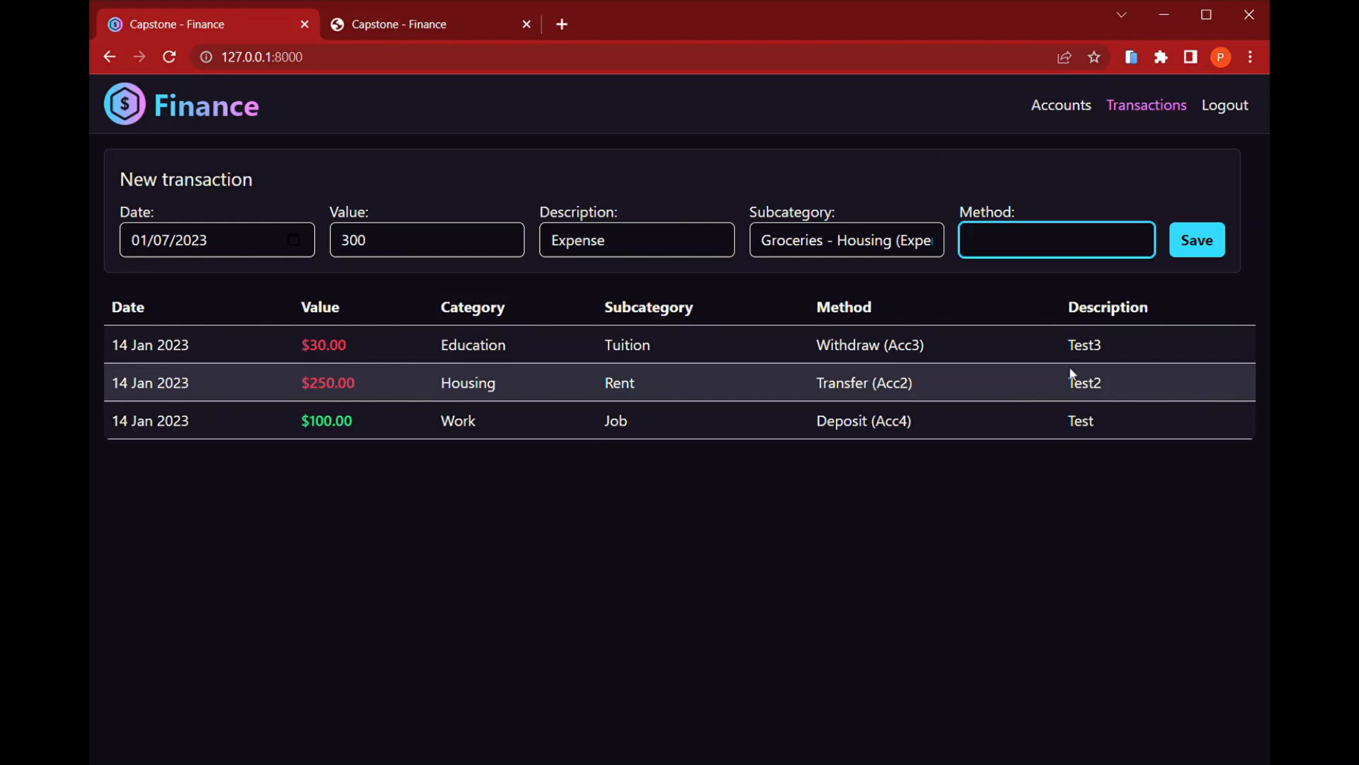
mouse_move(1115, 284)
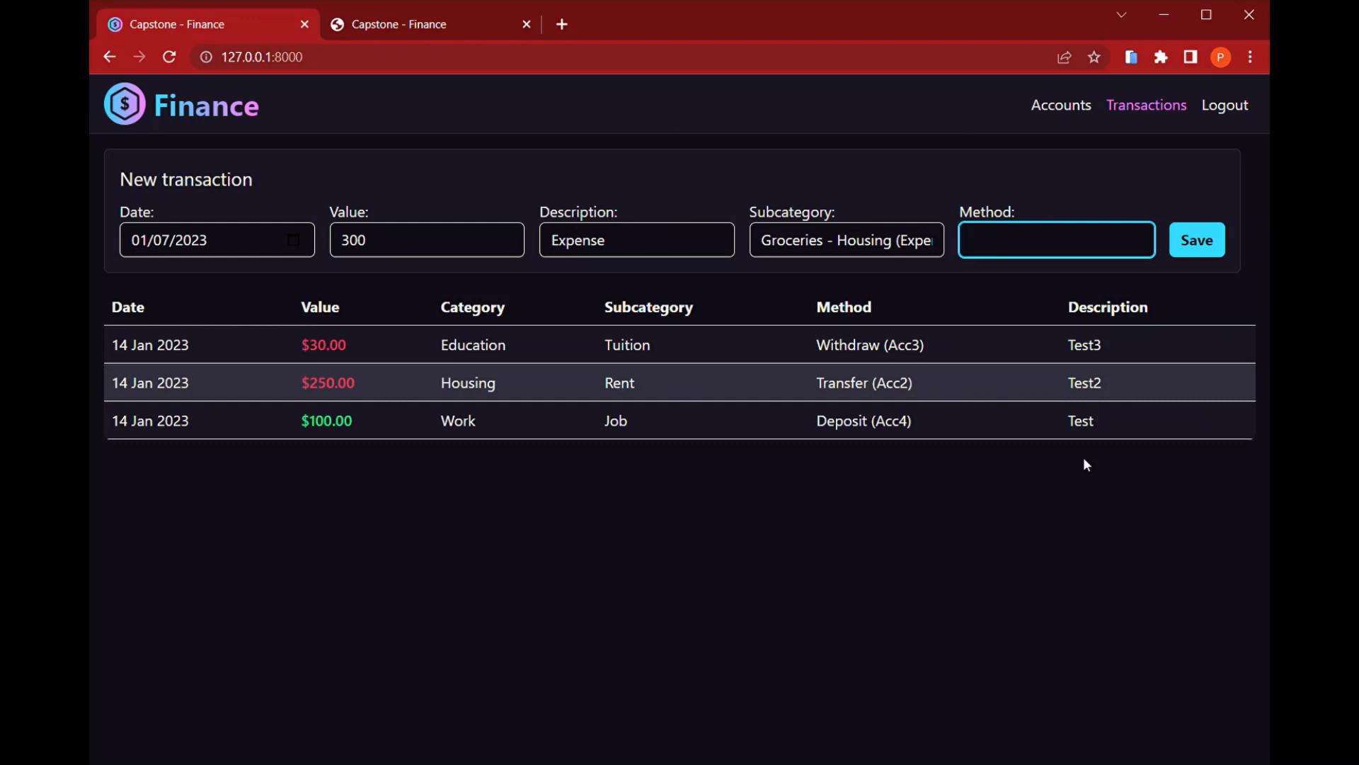
mouse_move(1054, 580)
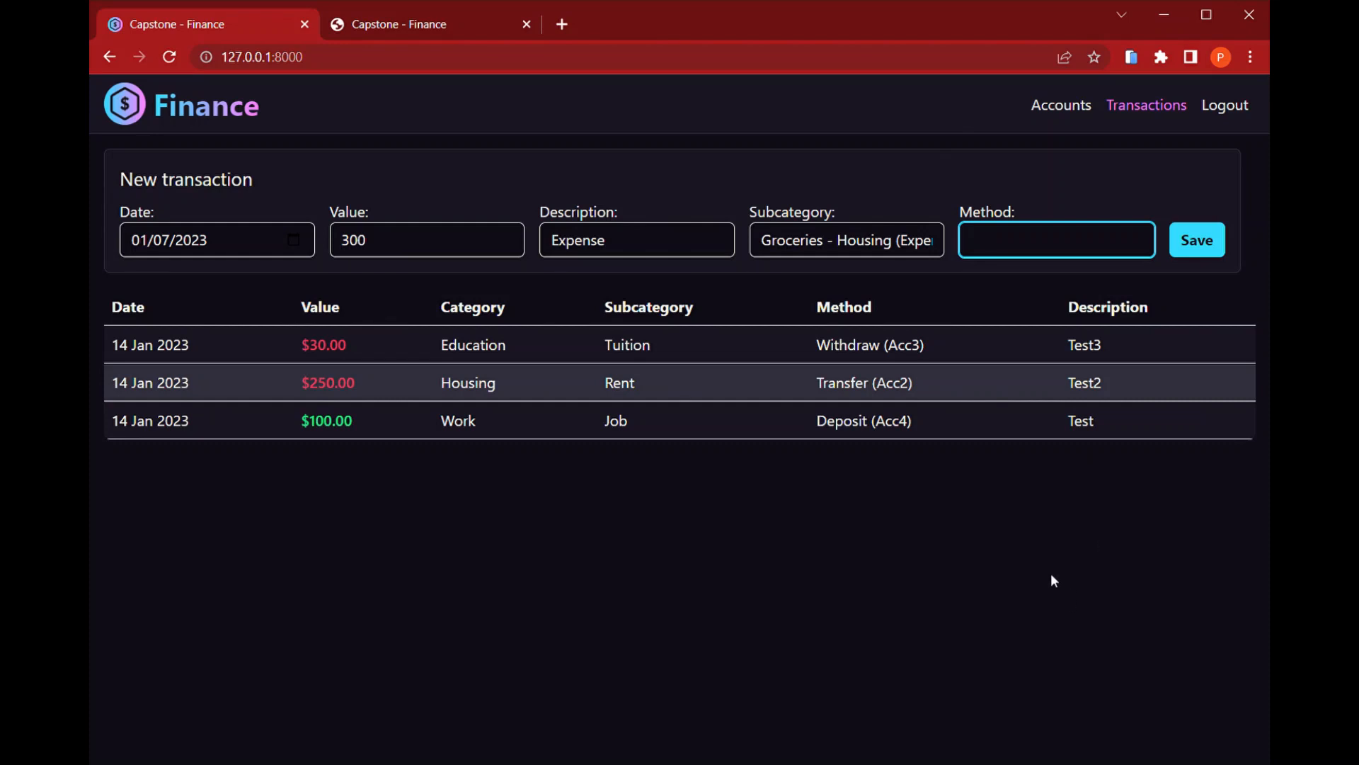
mouse_move(1050, 567)
type("Debit card - Acc7: $1000.0")
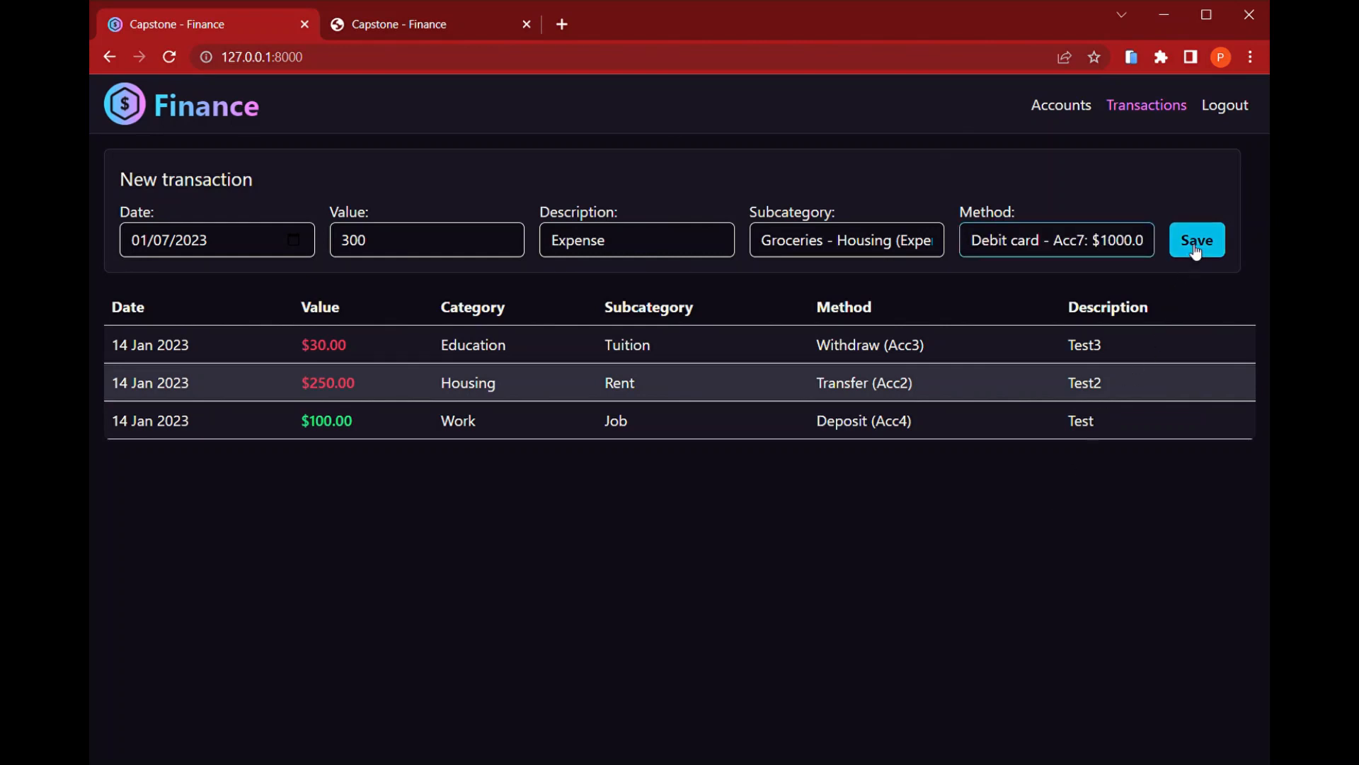
- Save the $300 Groceries expense paid with the Acc7 debit card
left_click(1196, 240)
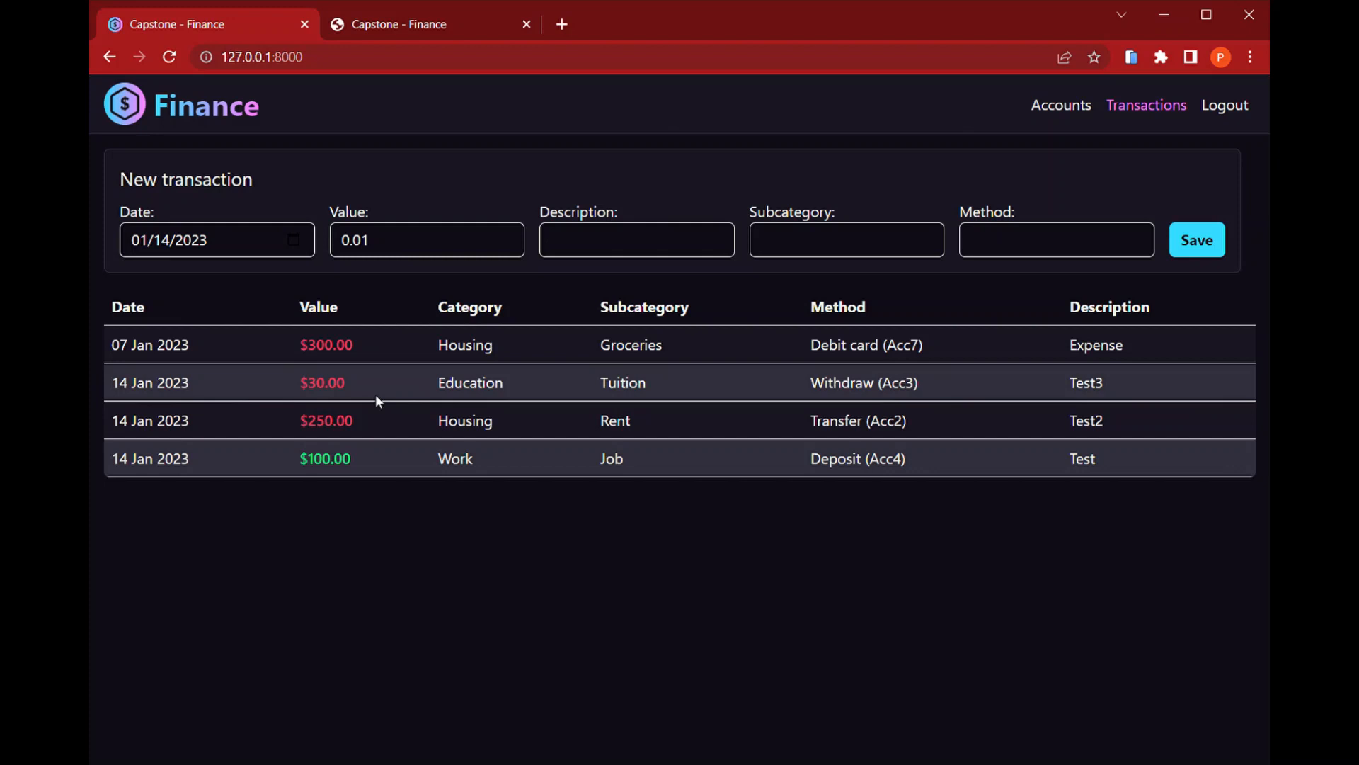
mouse_move(683, 336)
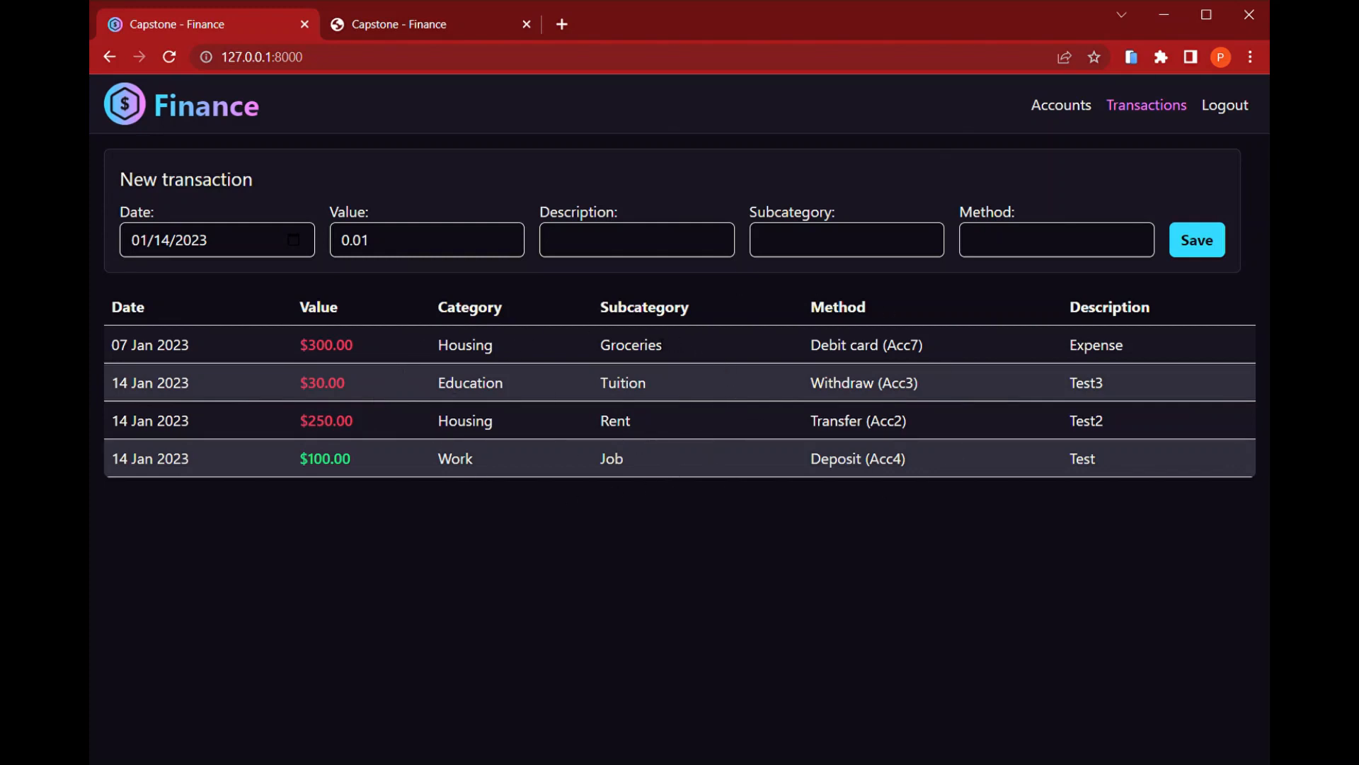
mouse_move(231, 364)
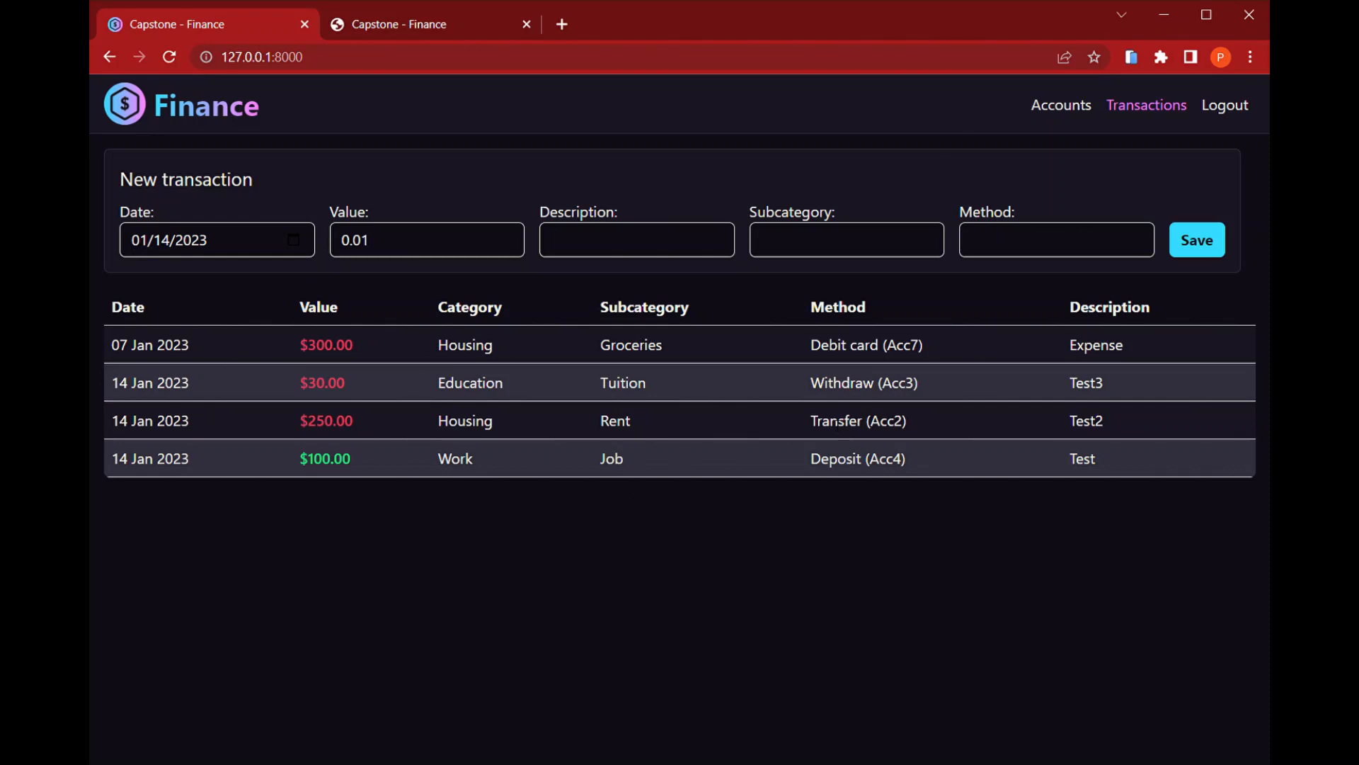
mouse_move(674, 310)
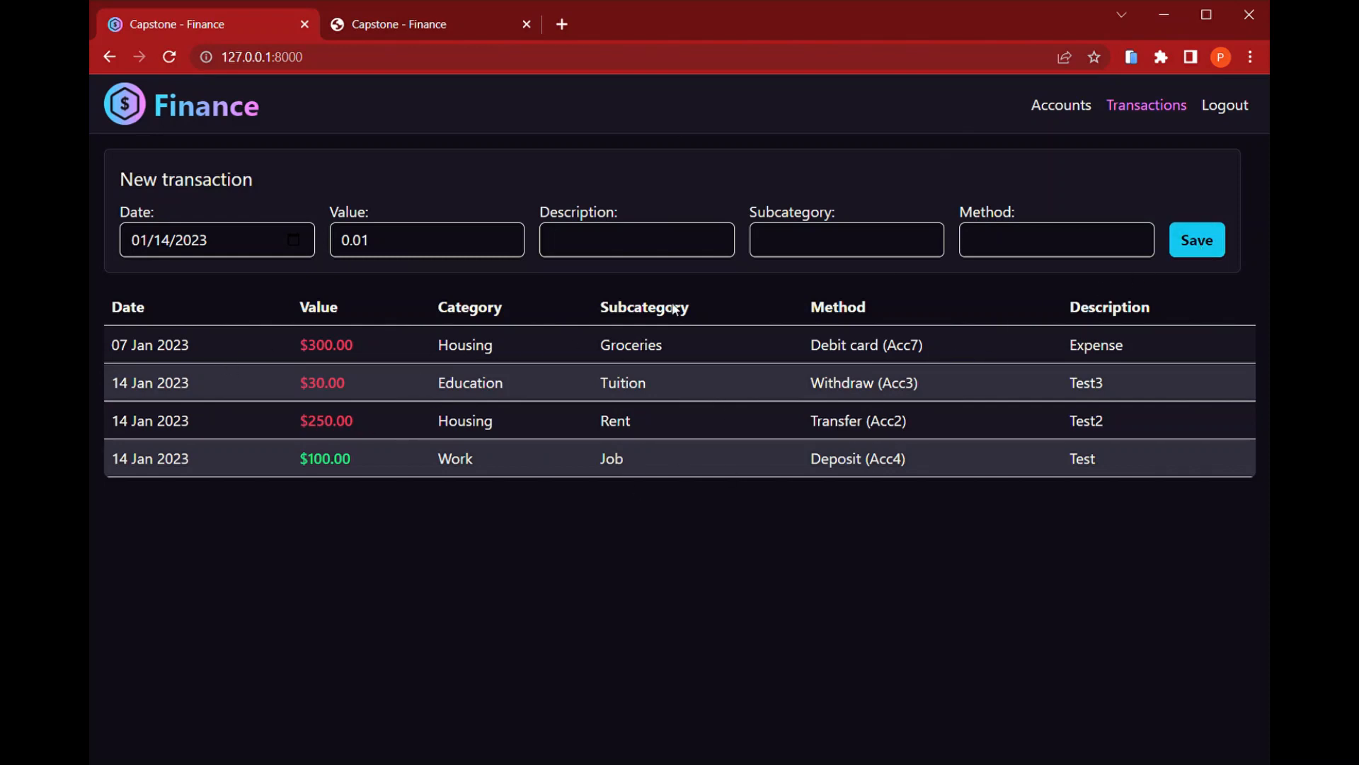
mouse_move(1061, 105)
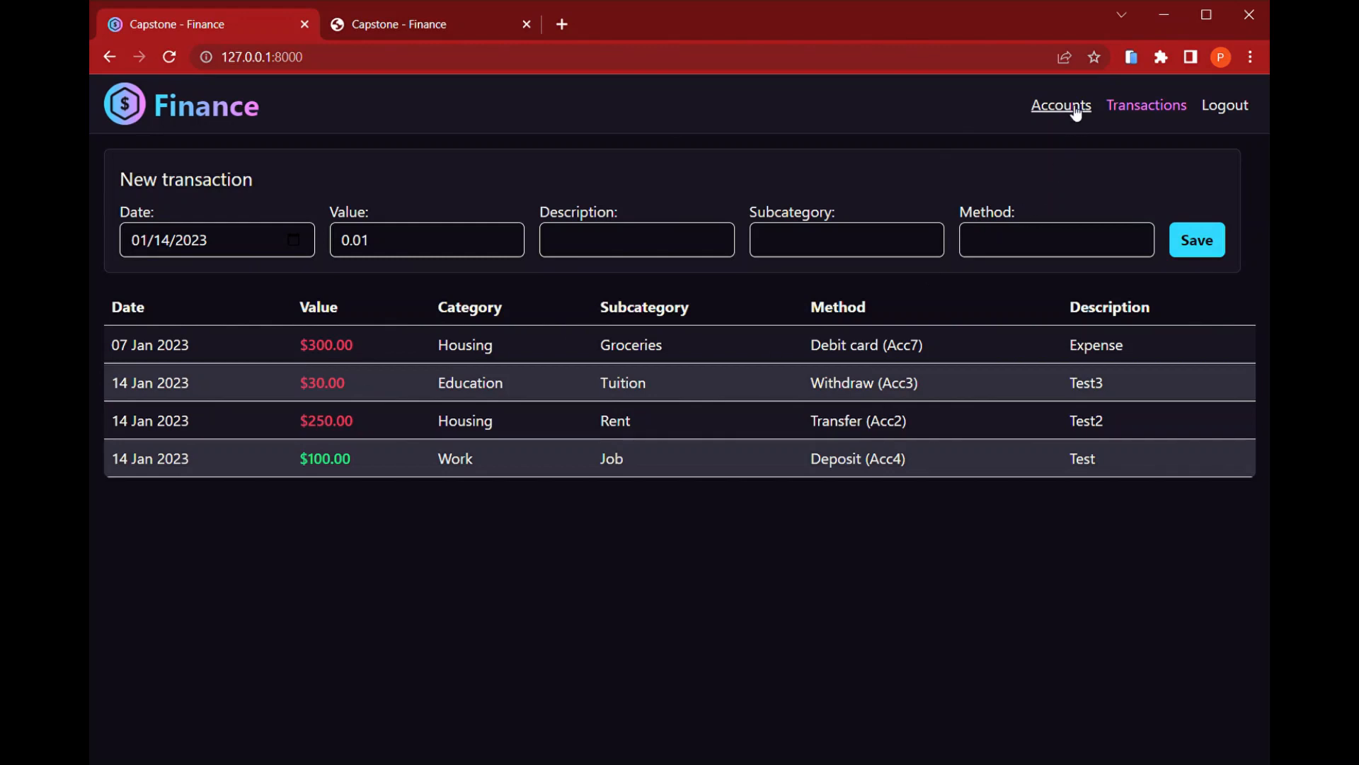
- Check the accounts overview, where Acc7 now reads $700.00, then return to transactions
left_click(1061, 105)
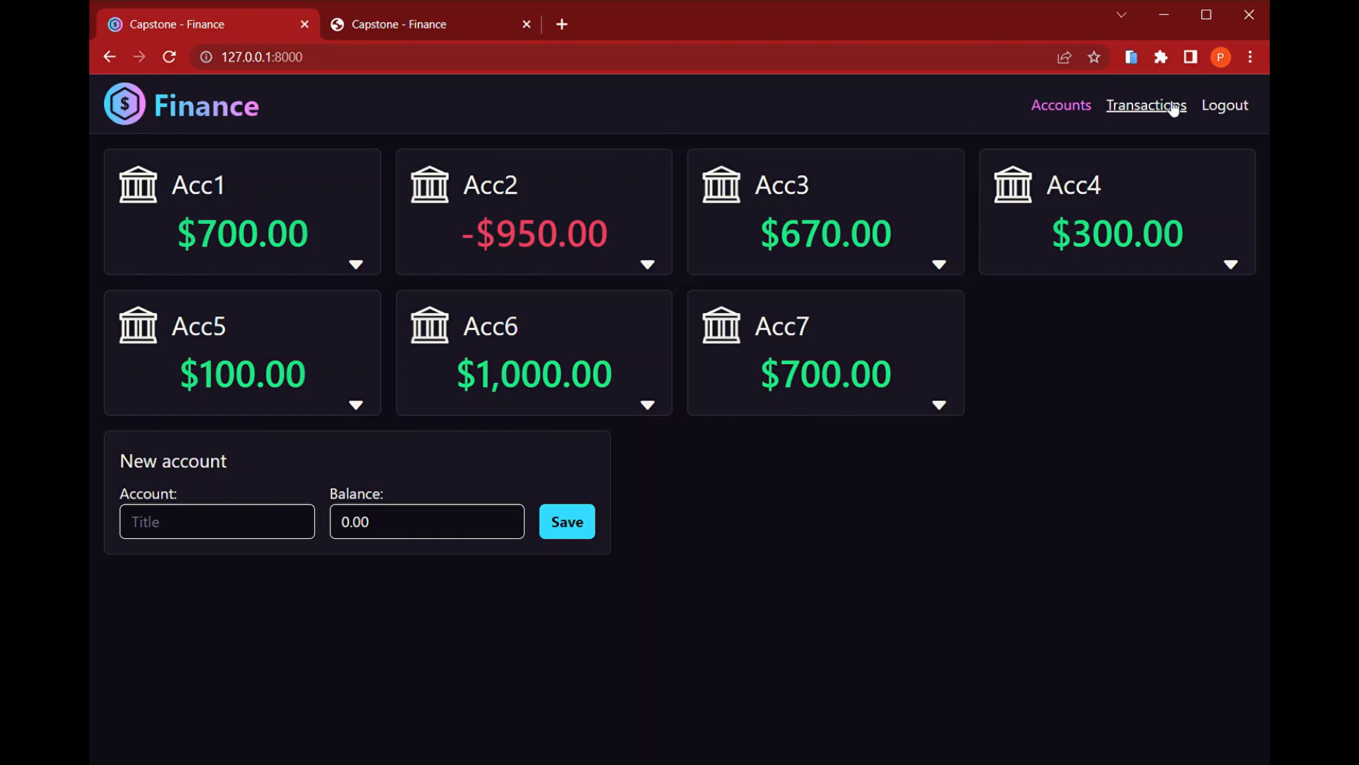
left_click(1146, 105)
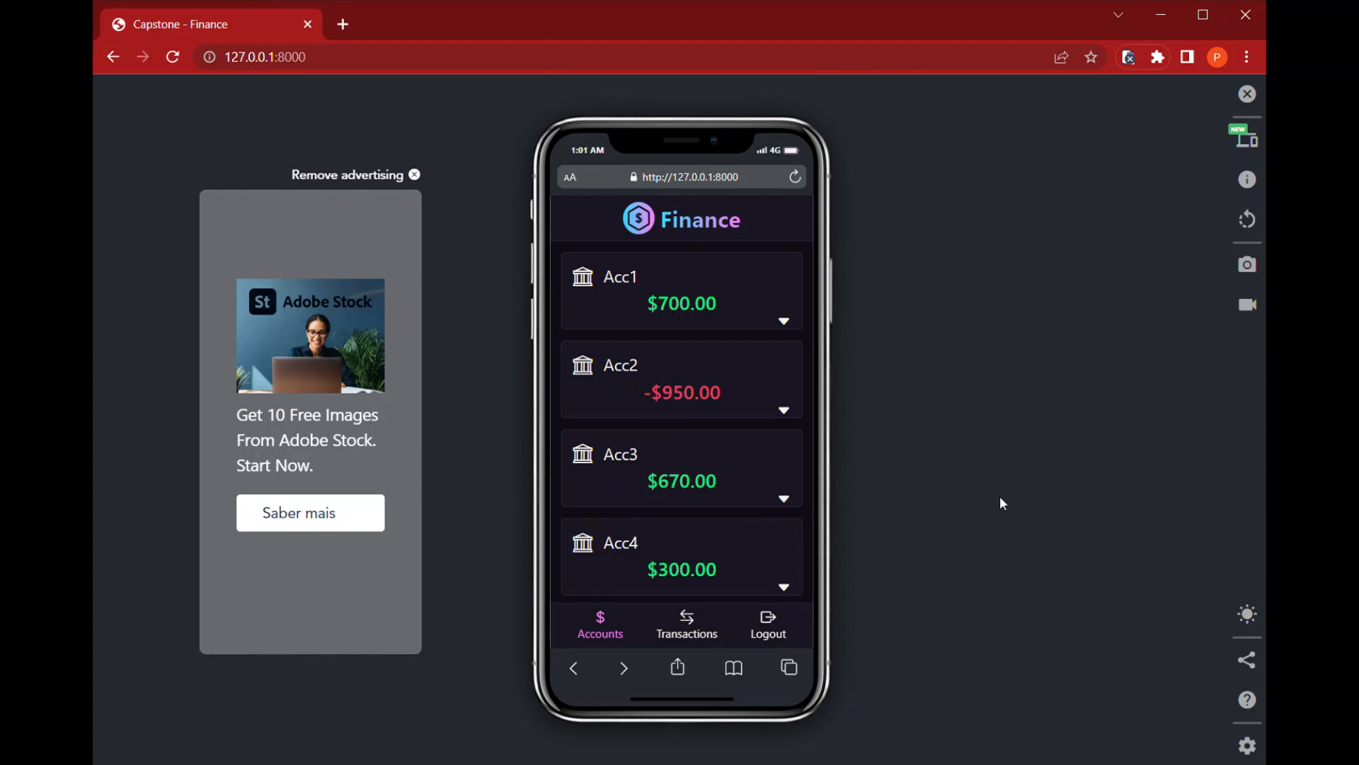
mouse_move(984, 500)
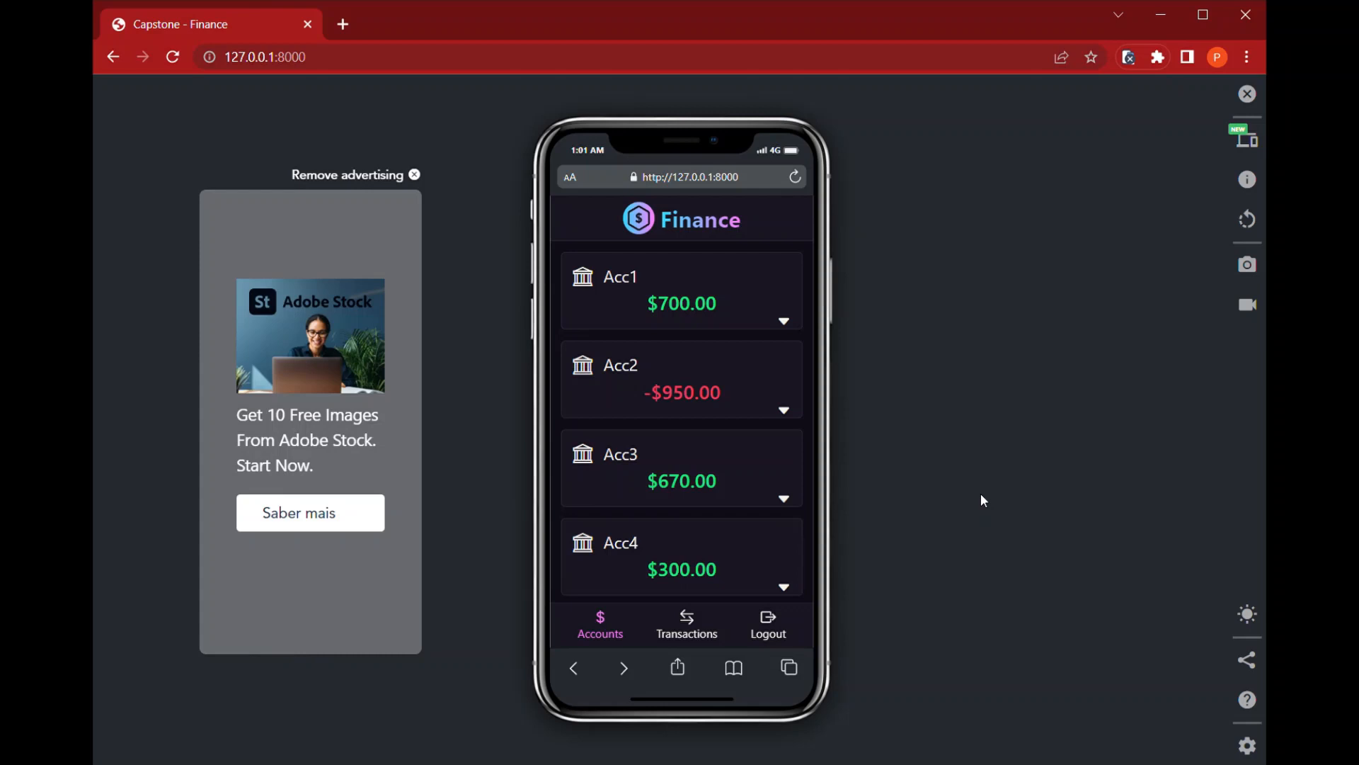
mouse_move(859, 348)
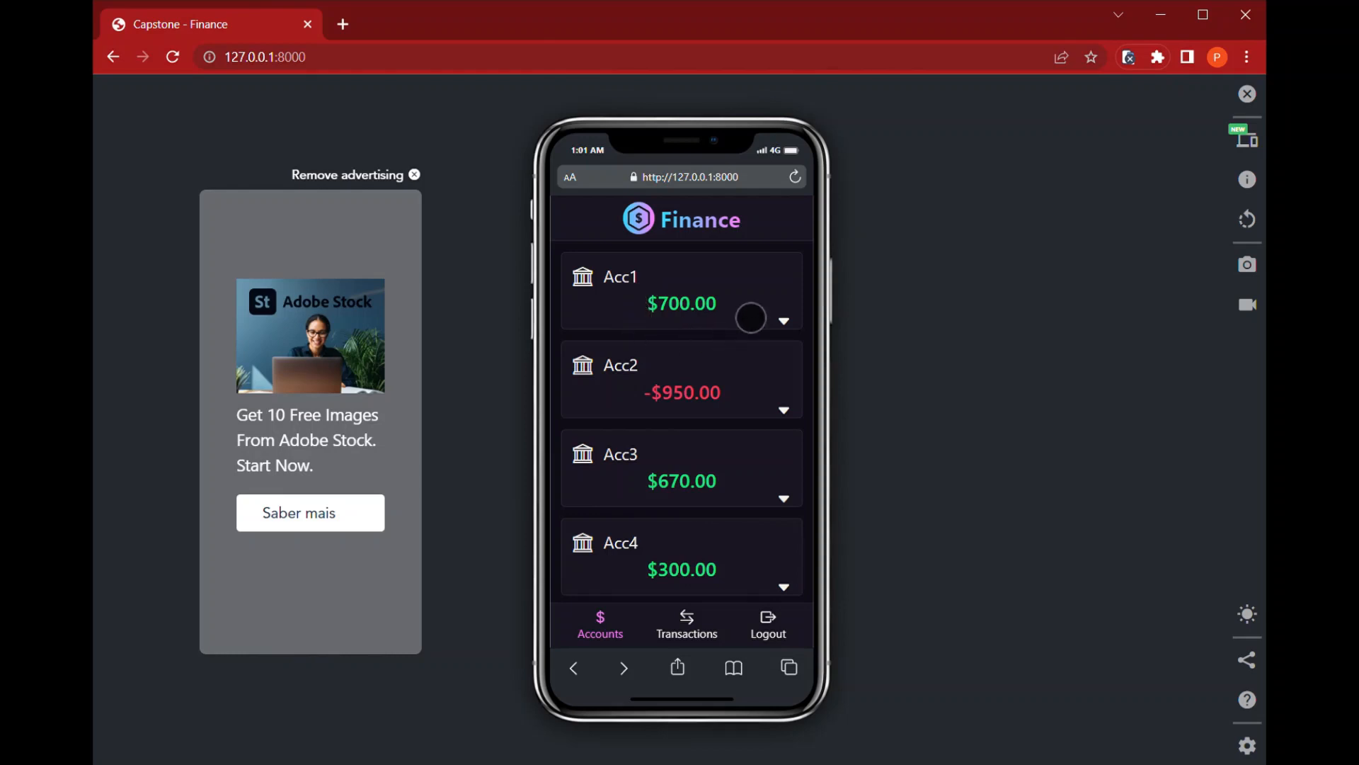
- Go to the transactions page in the phone-sized view
left_click(781, 321)
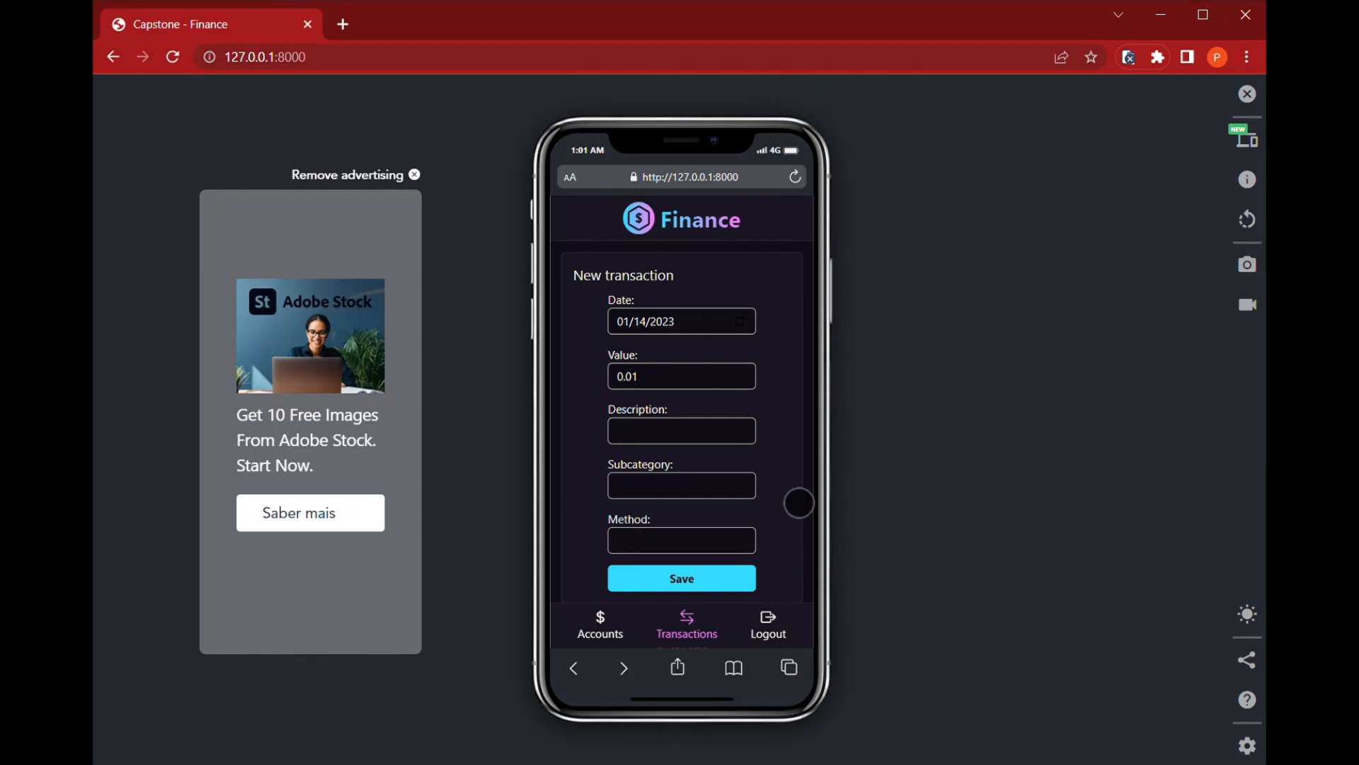
- Expand the 14 Jan 2023 $30 Tuition transaction to reveal its Test3 description
scroll("down", 3)
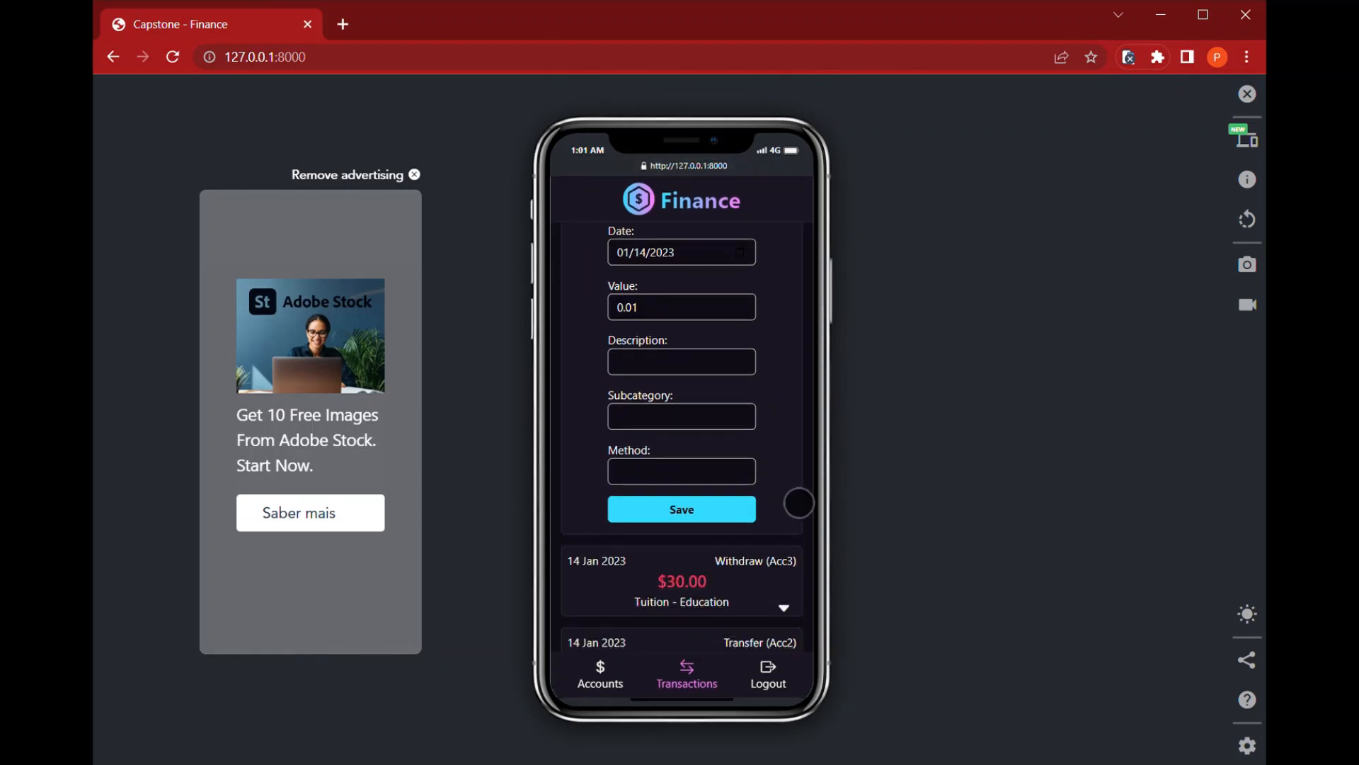
scroll("down", 3)
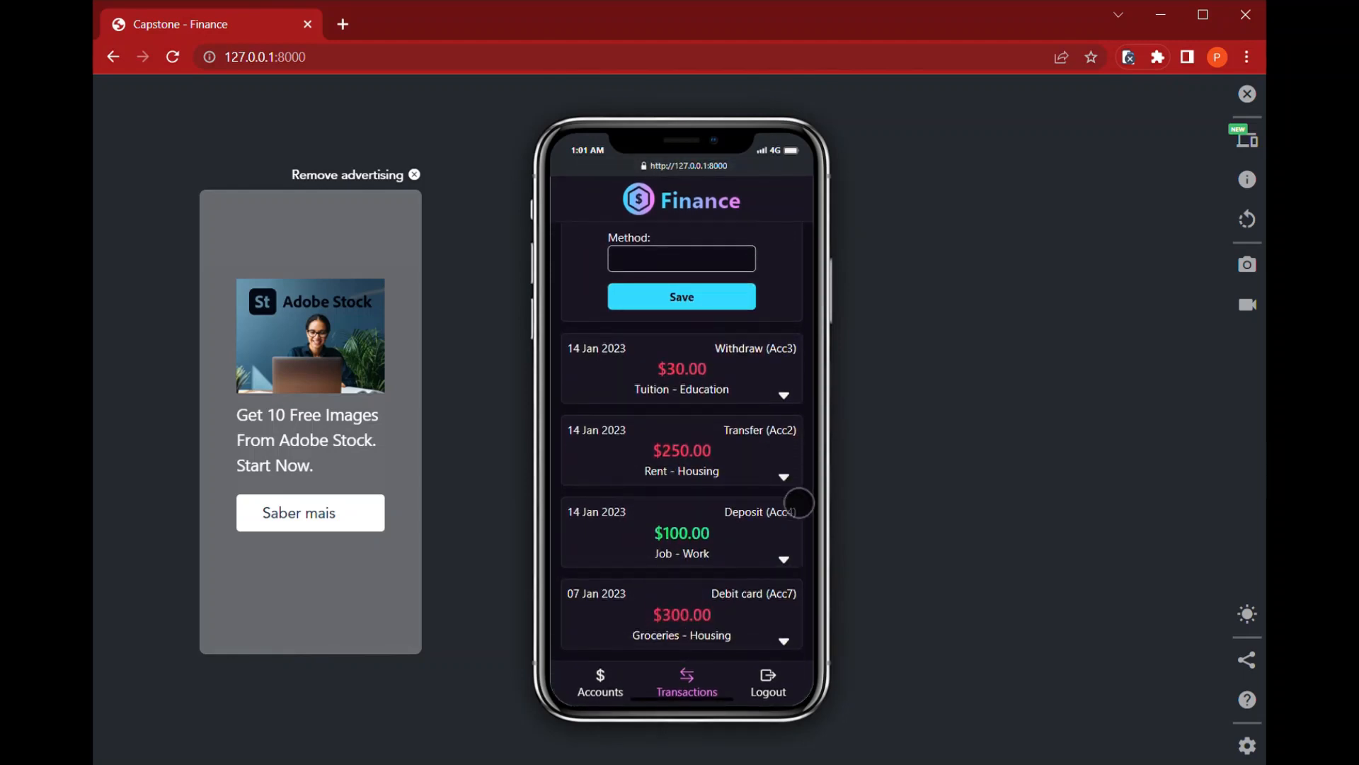
mouse_move(889, 487)
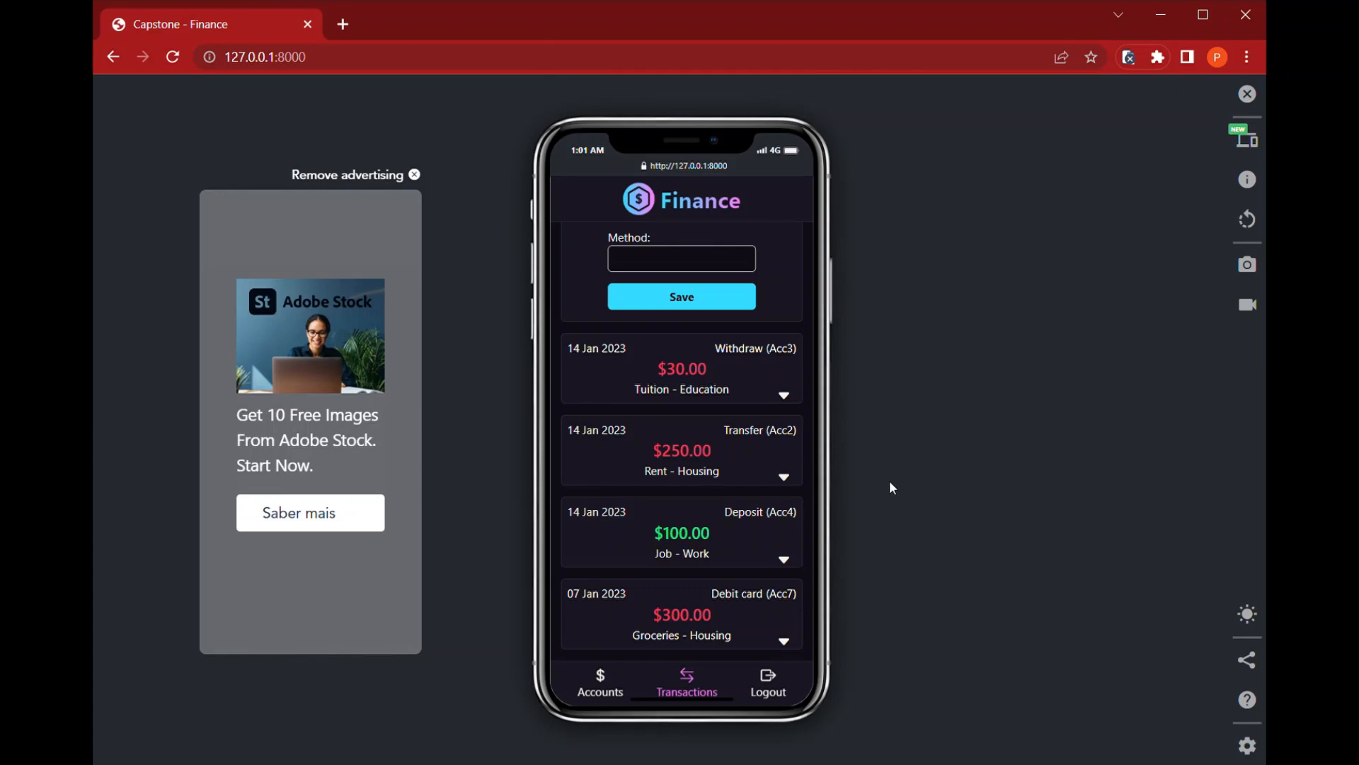
mouse_move(870, 458)
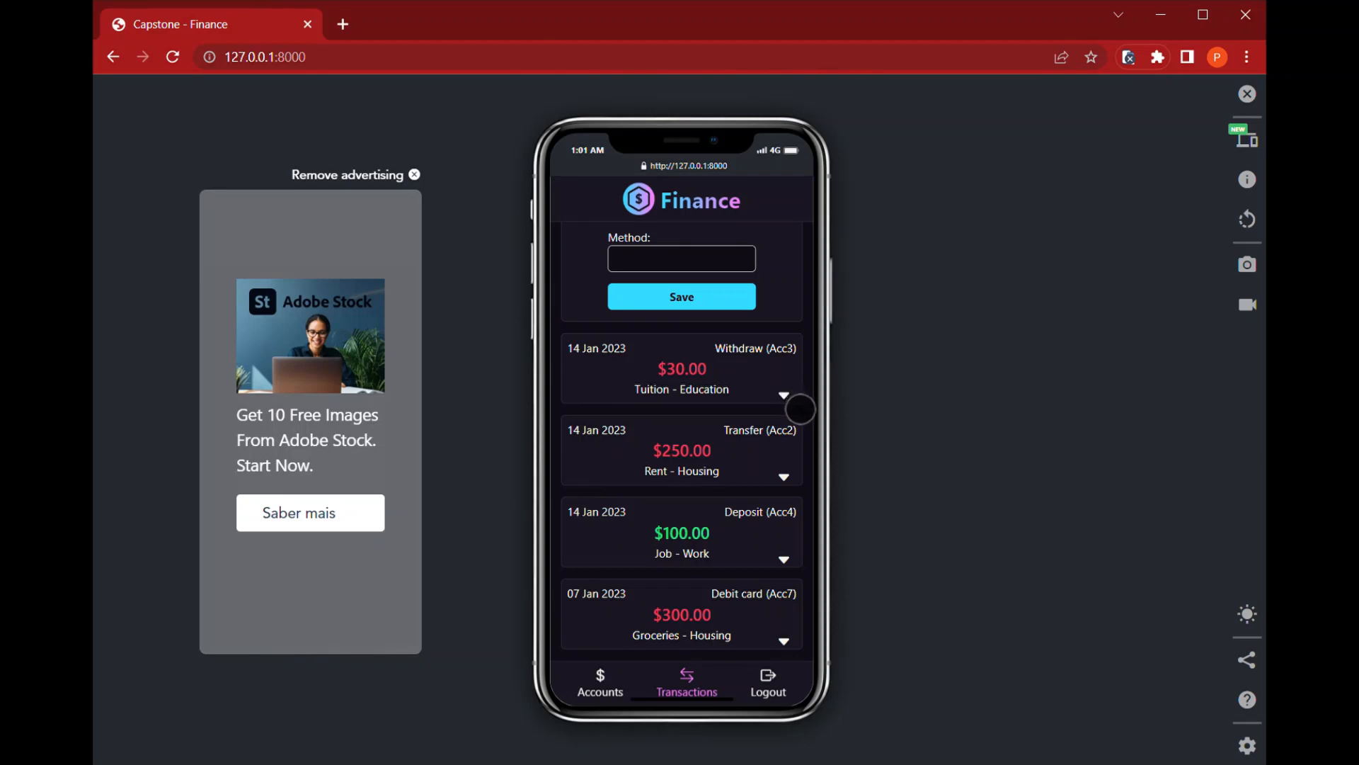
left_click(781, 397)
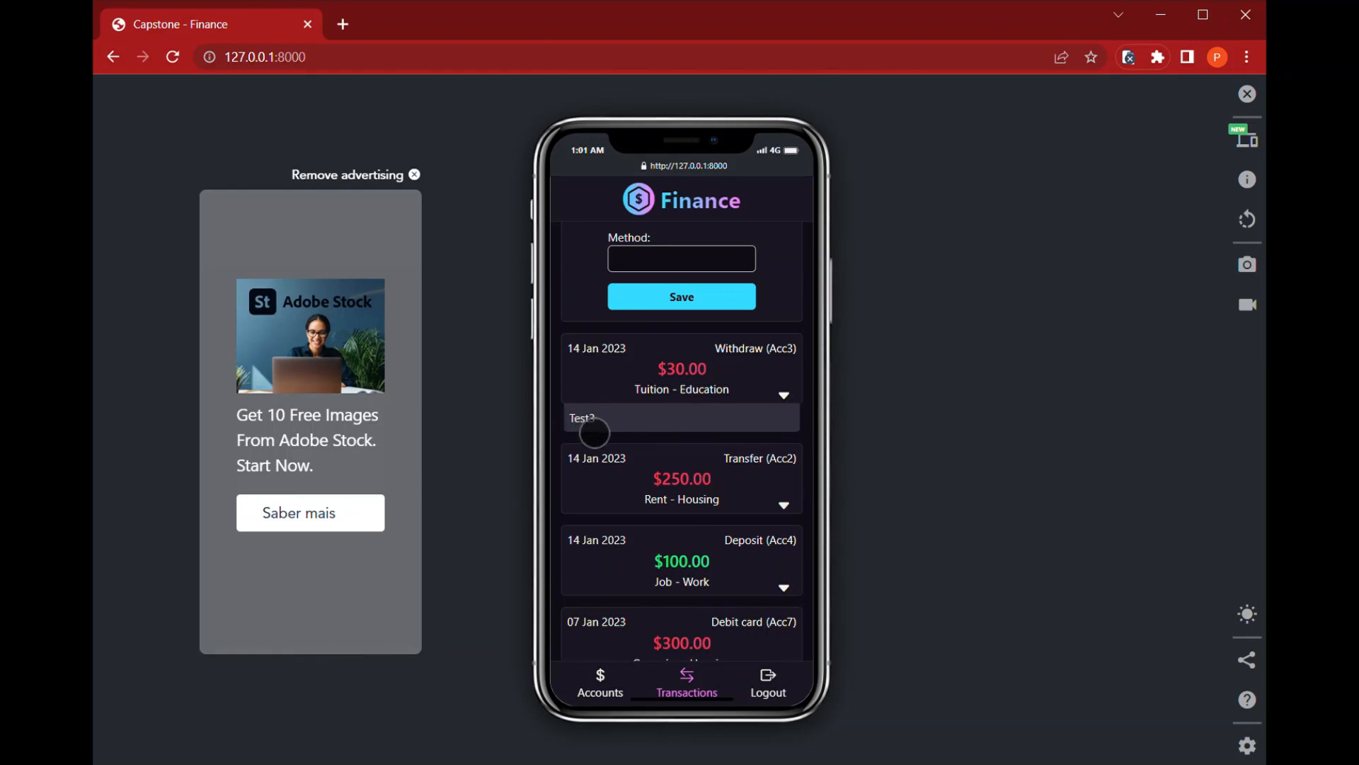